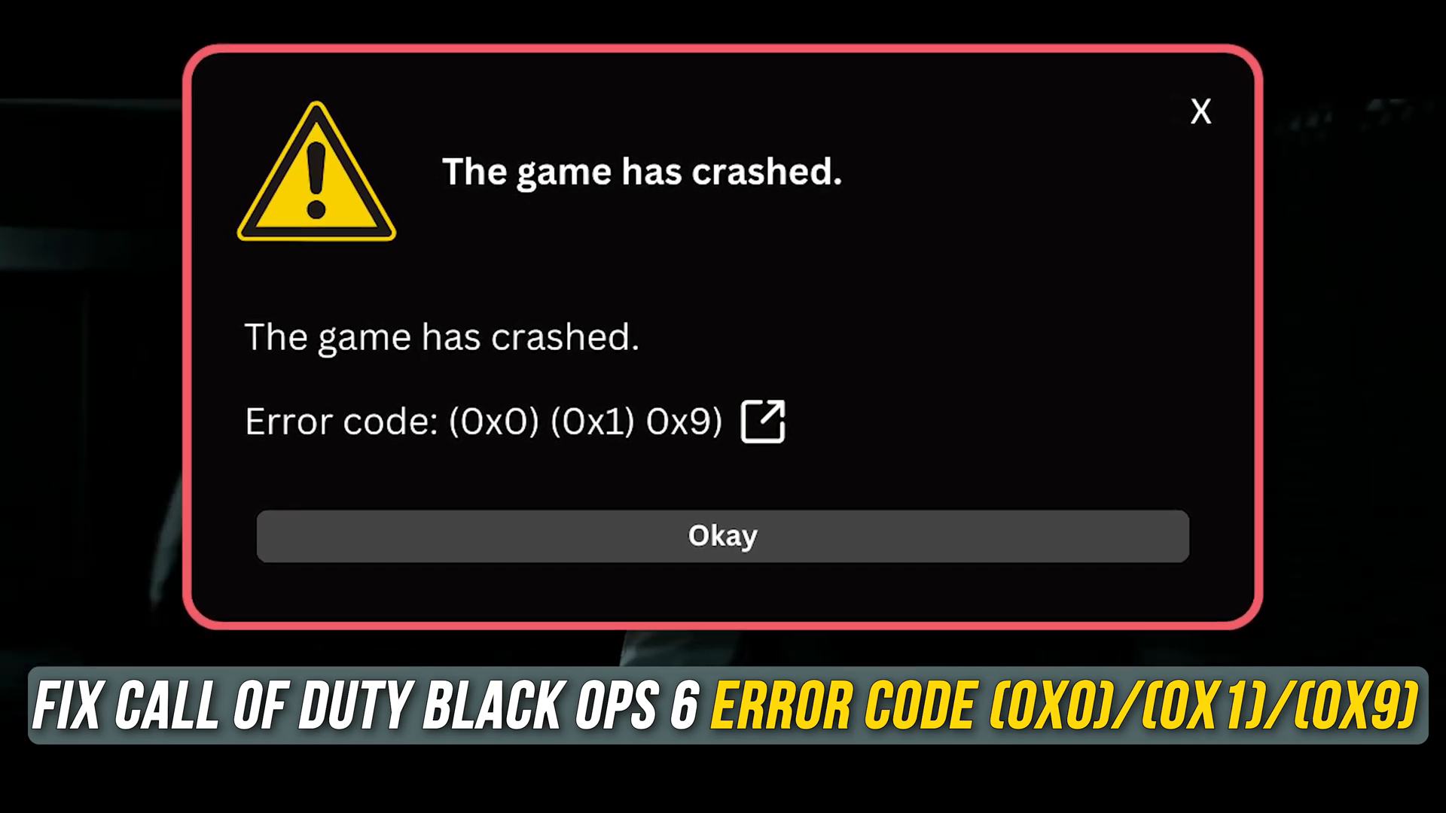
Step: Sign out of the Xbox account from the profile menu, then sign back in
left_click(721, 535)
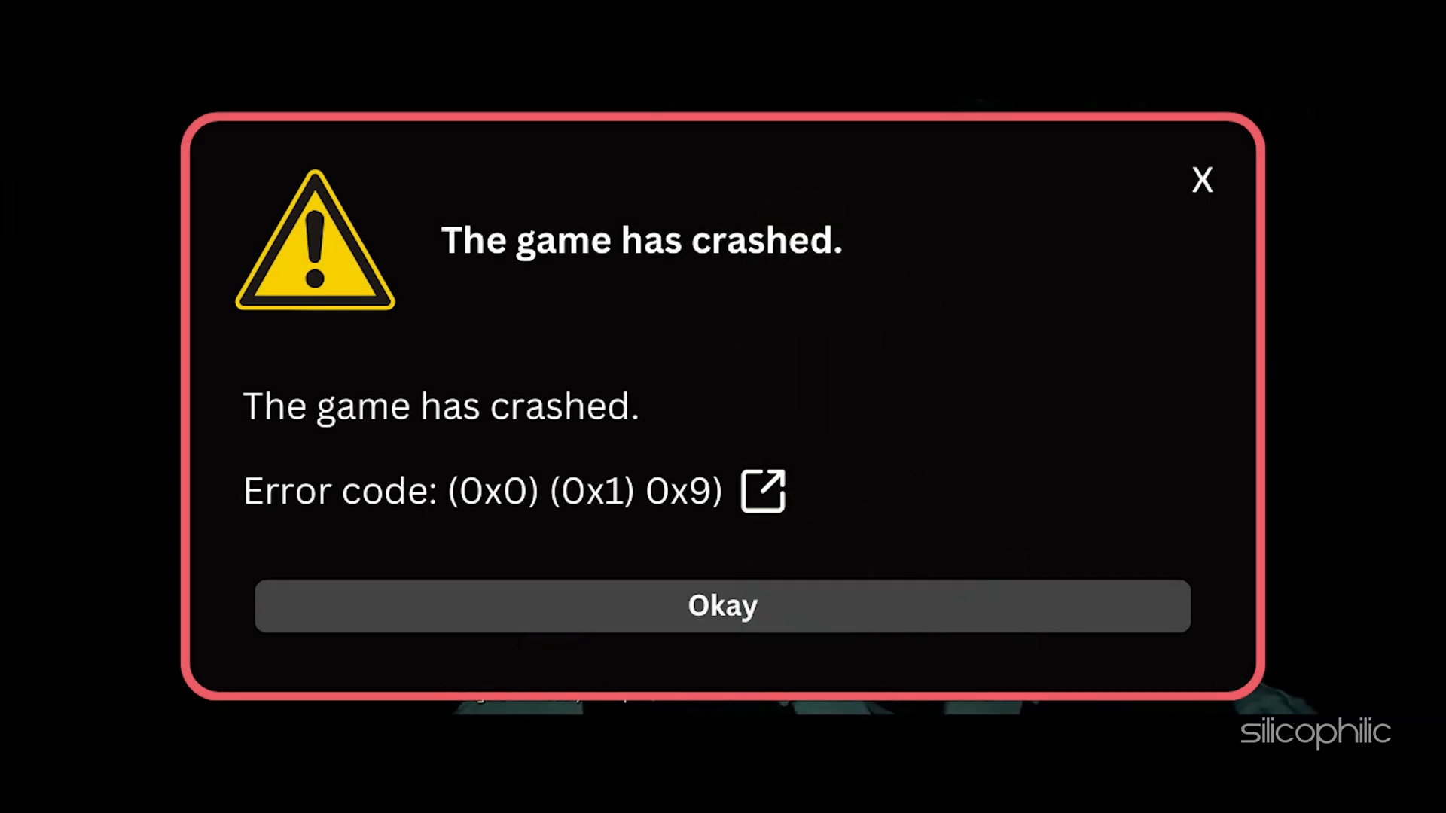
left_click(721, 605)
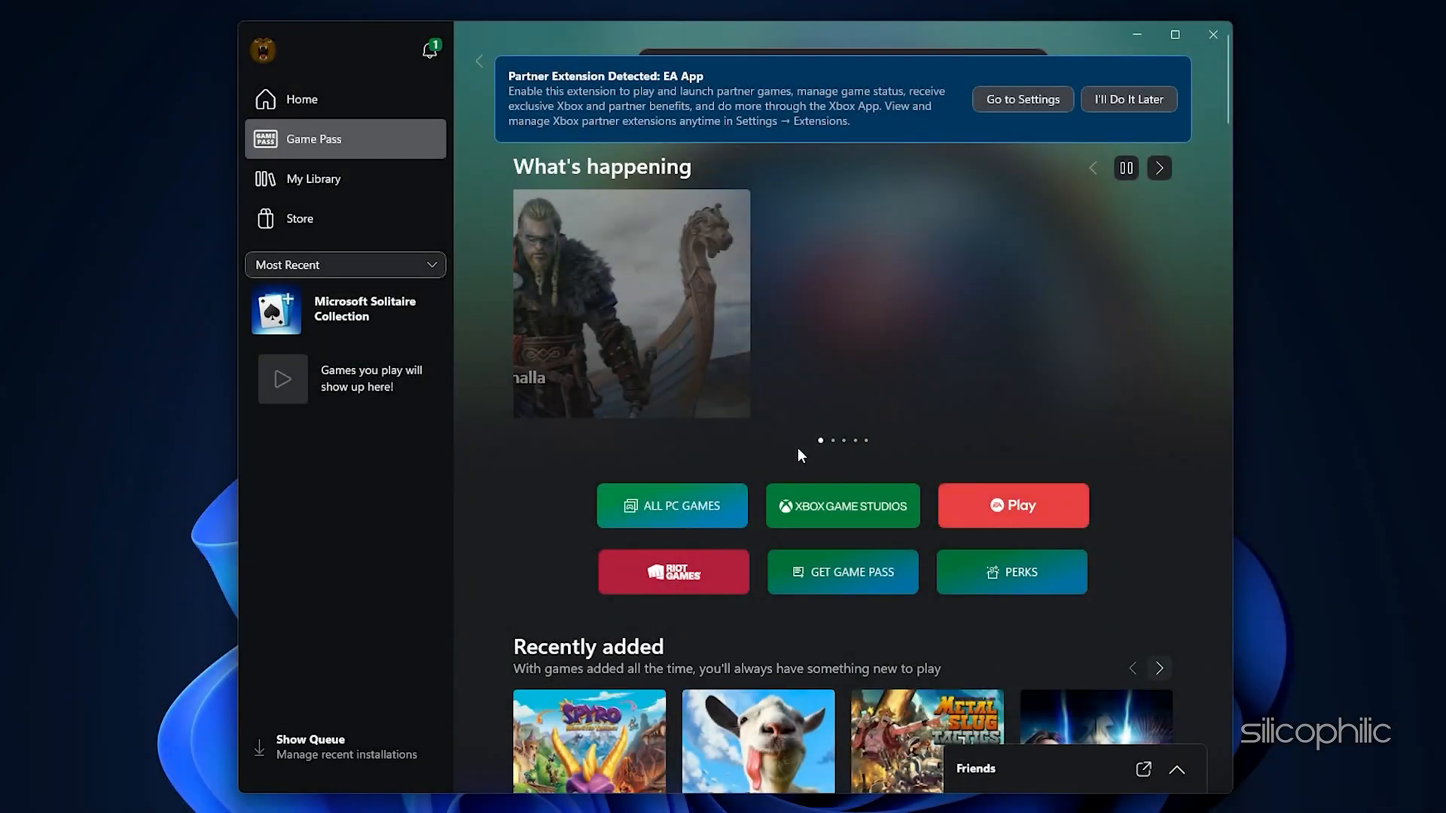
left_click(262, 50)
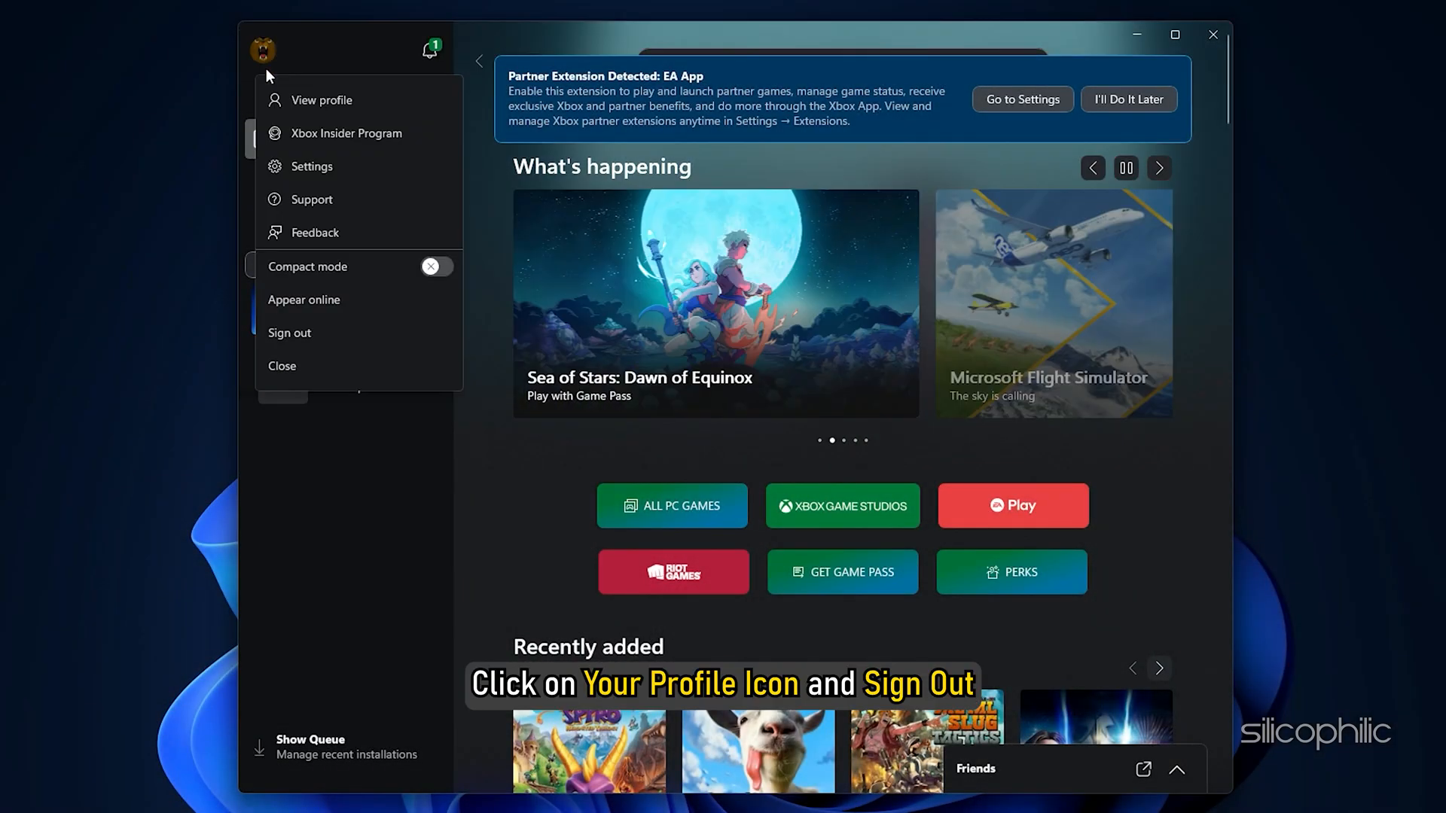
left_click(289, 333)
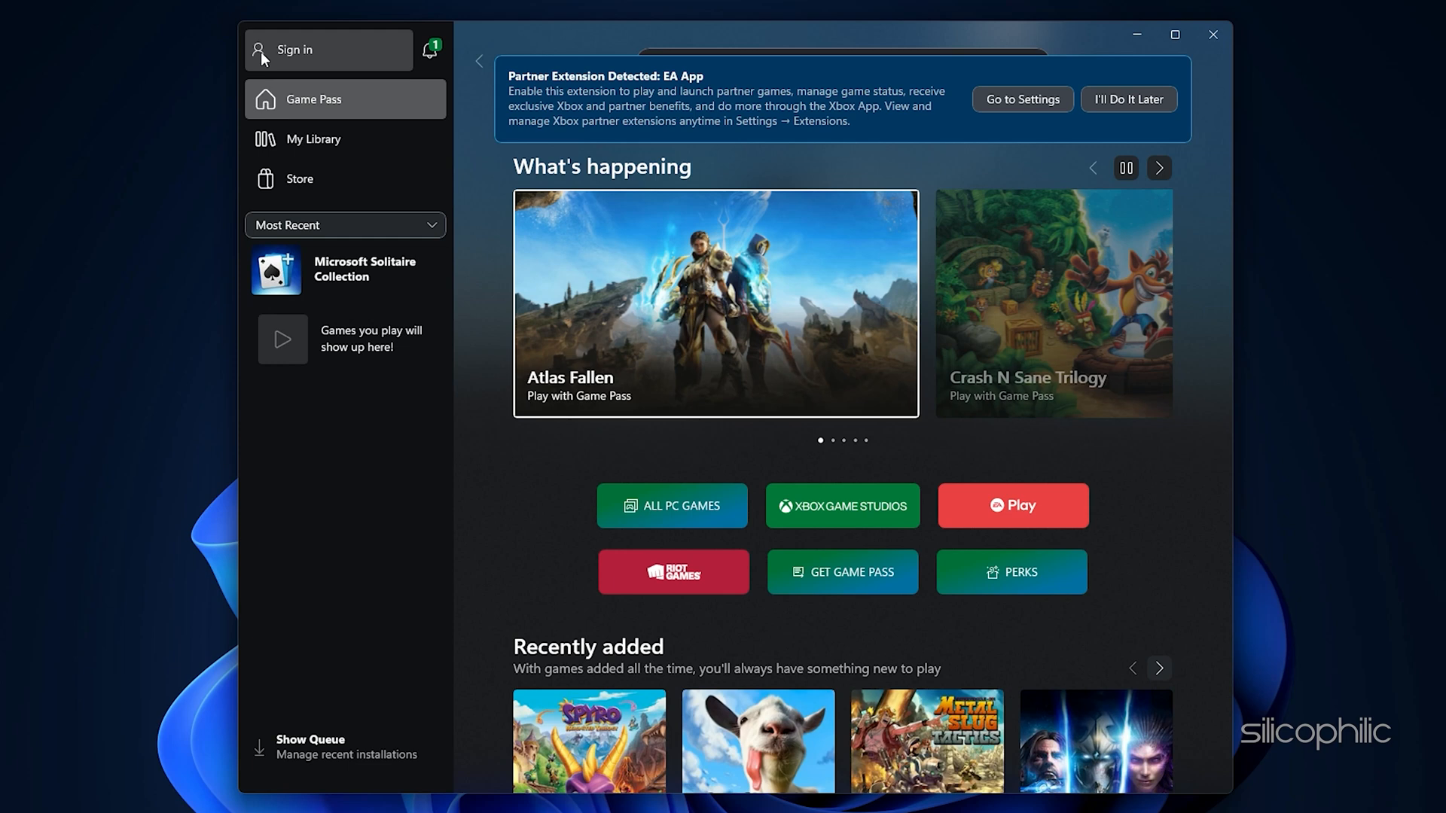
left_click(295, 49)
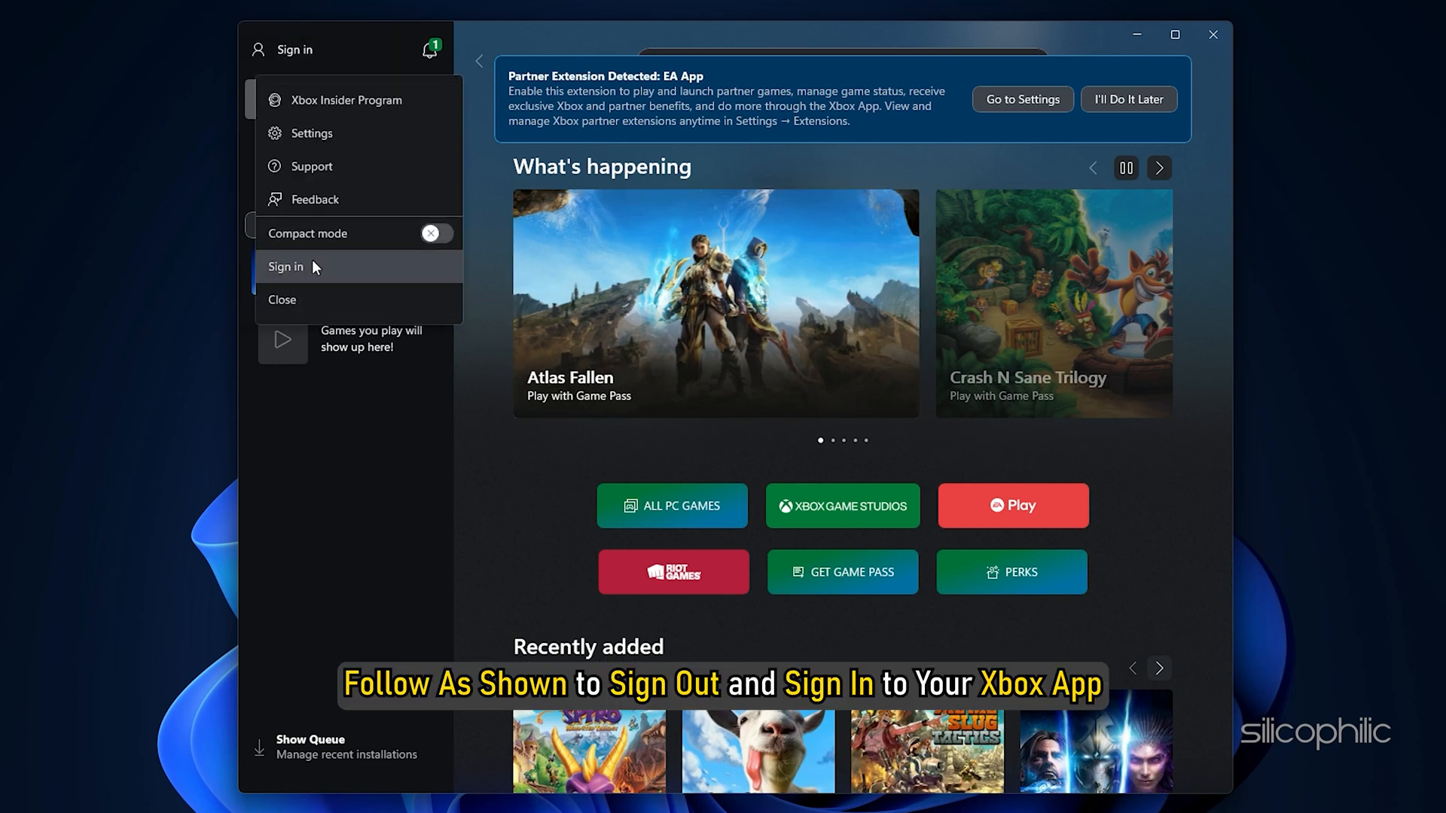
left_click(284, 266)
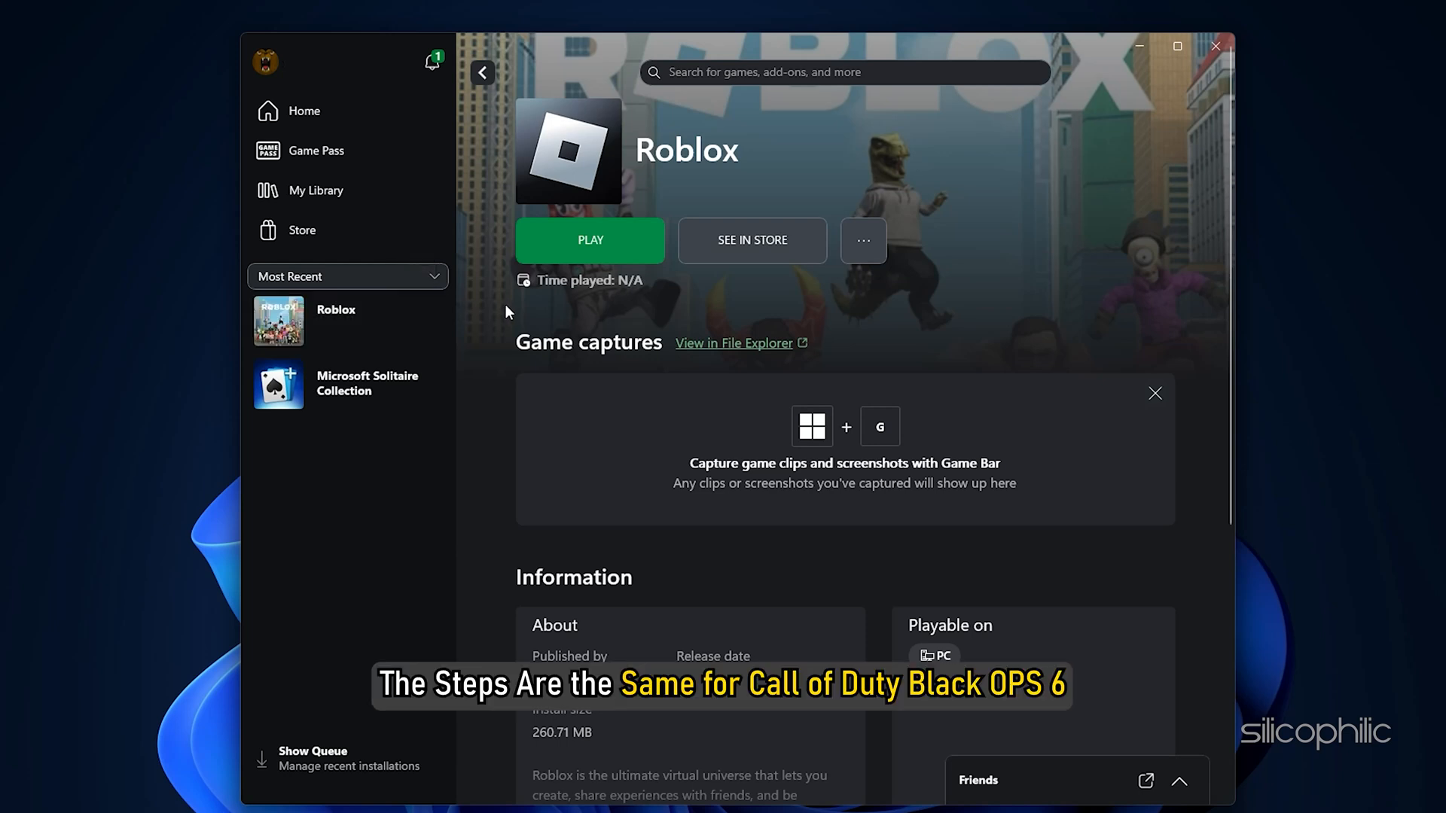
Step: Select Roblox under Most Recent to bring up its game page
left_click(861, 241)
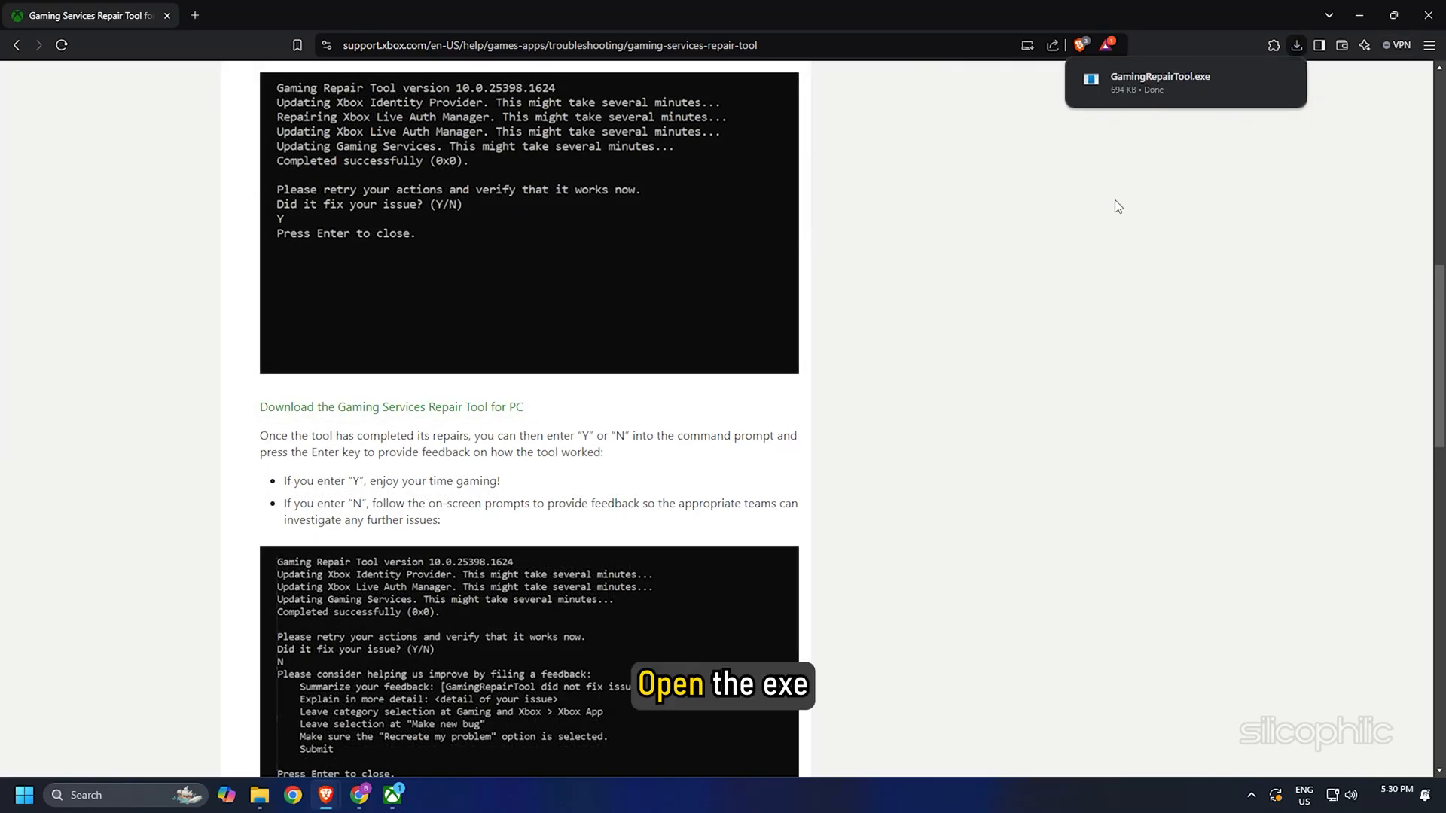
Step: Launch the downloaded GamingRepairTool.exe from the browser's downloads popup
left_click(1159, 81)
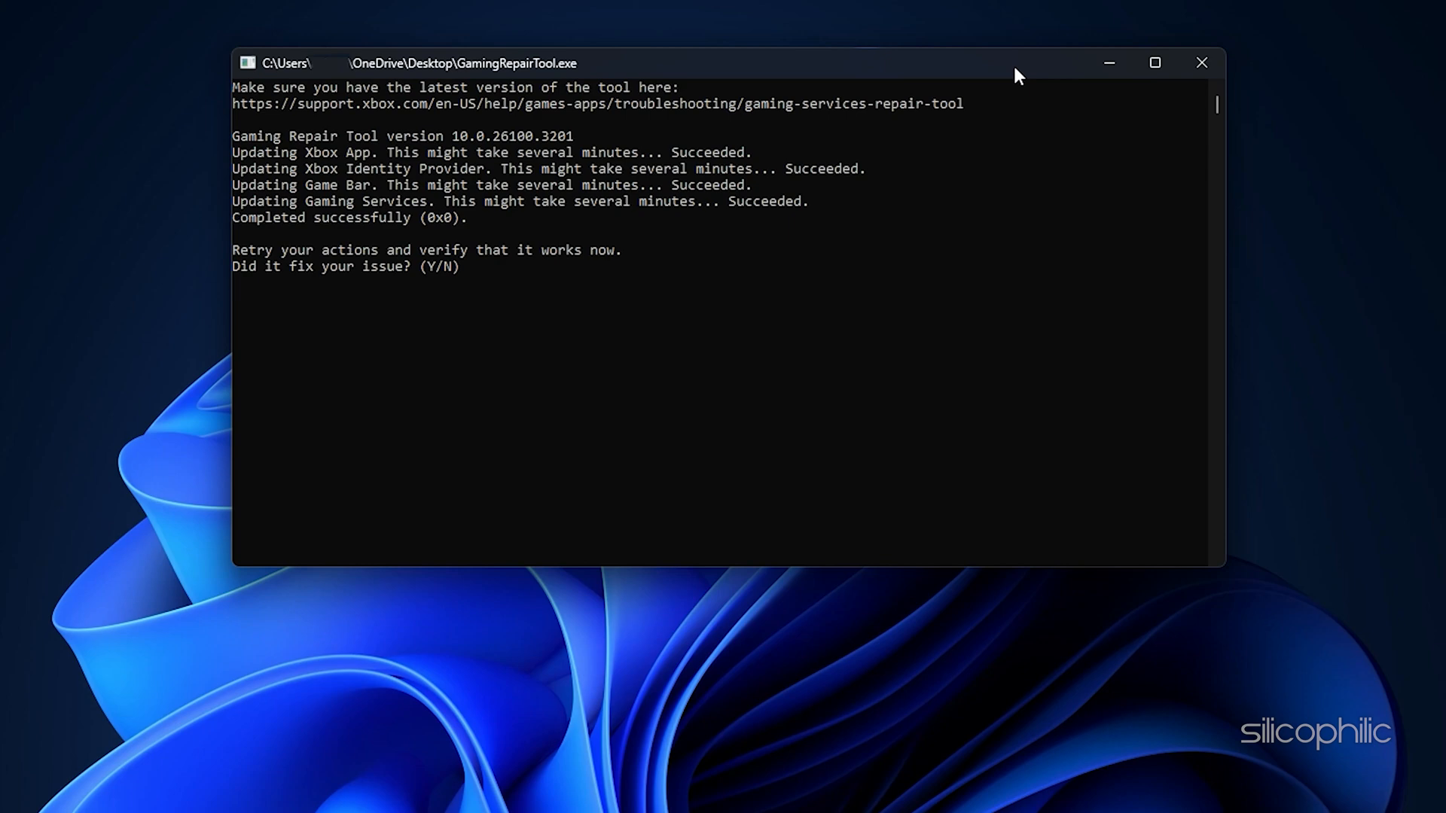
Step: Answer N at the repair tool's 'Did it fix your issue?' prompt
type("n")
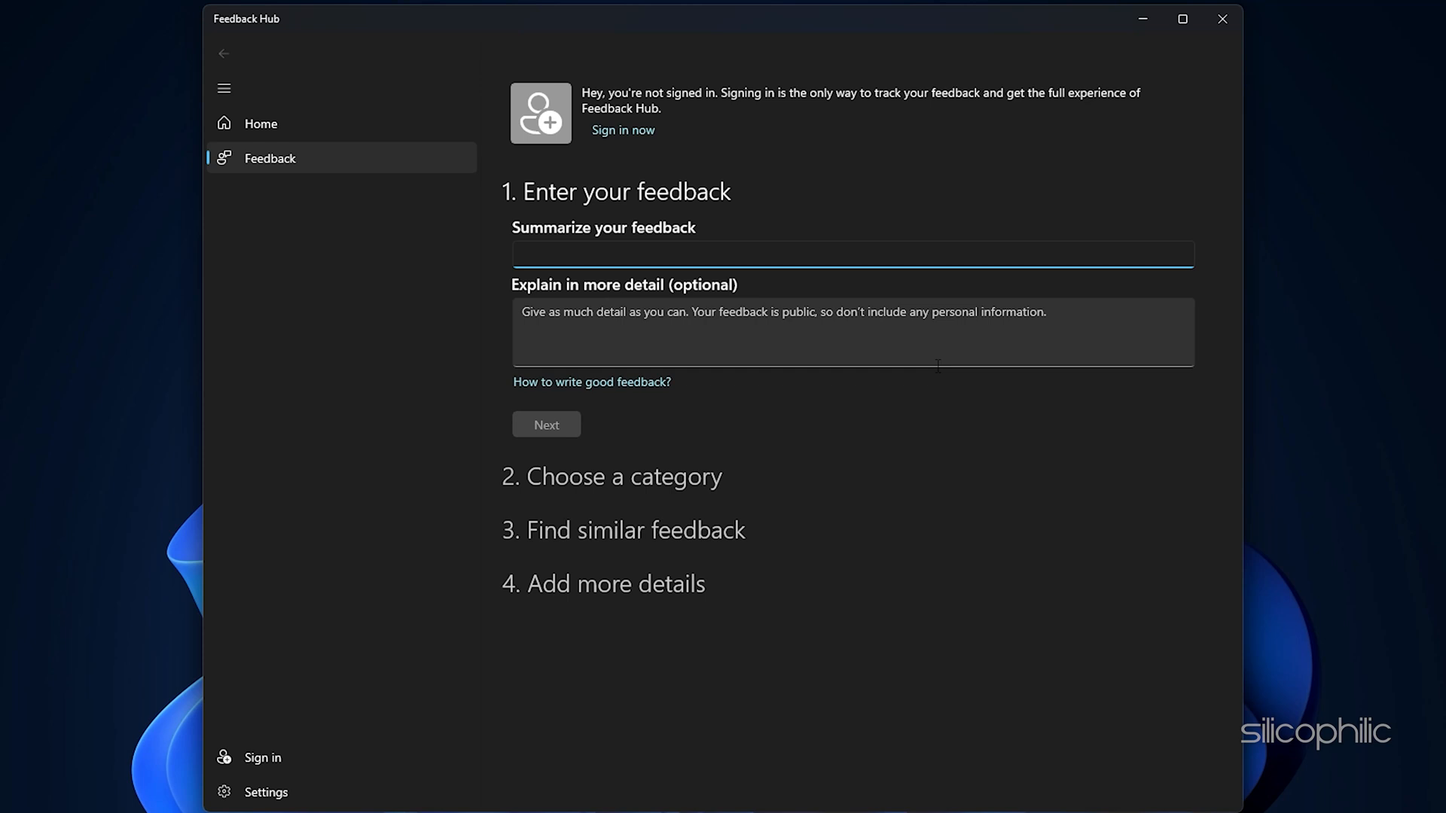
left_click(851, 255)
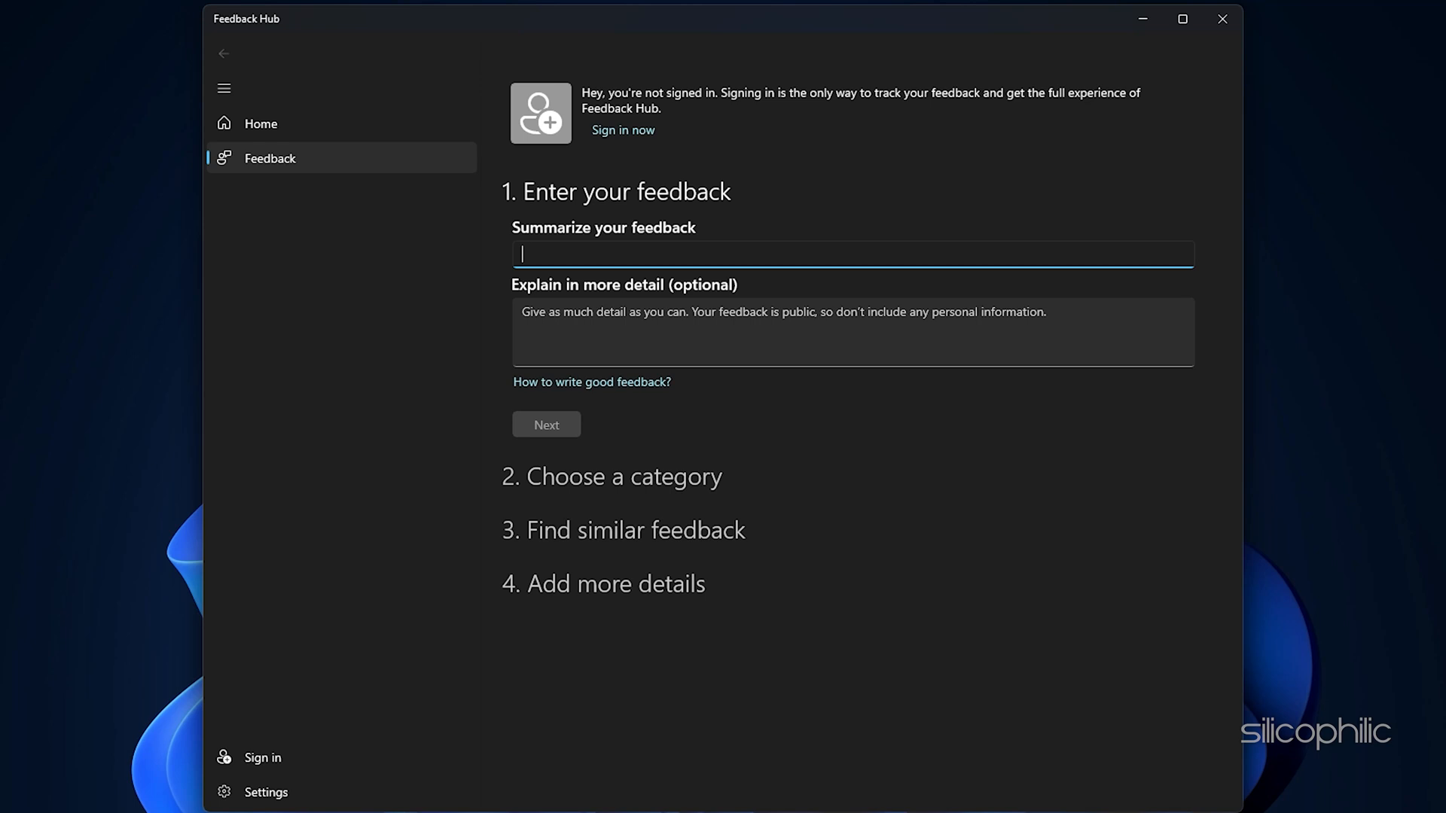
mouse_move(1252, 545)
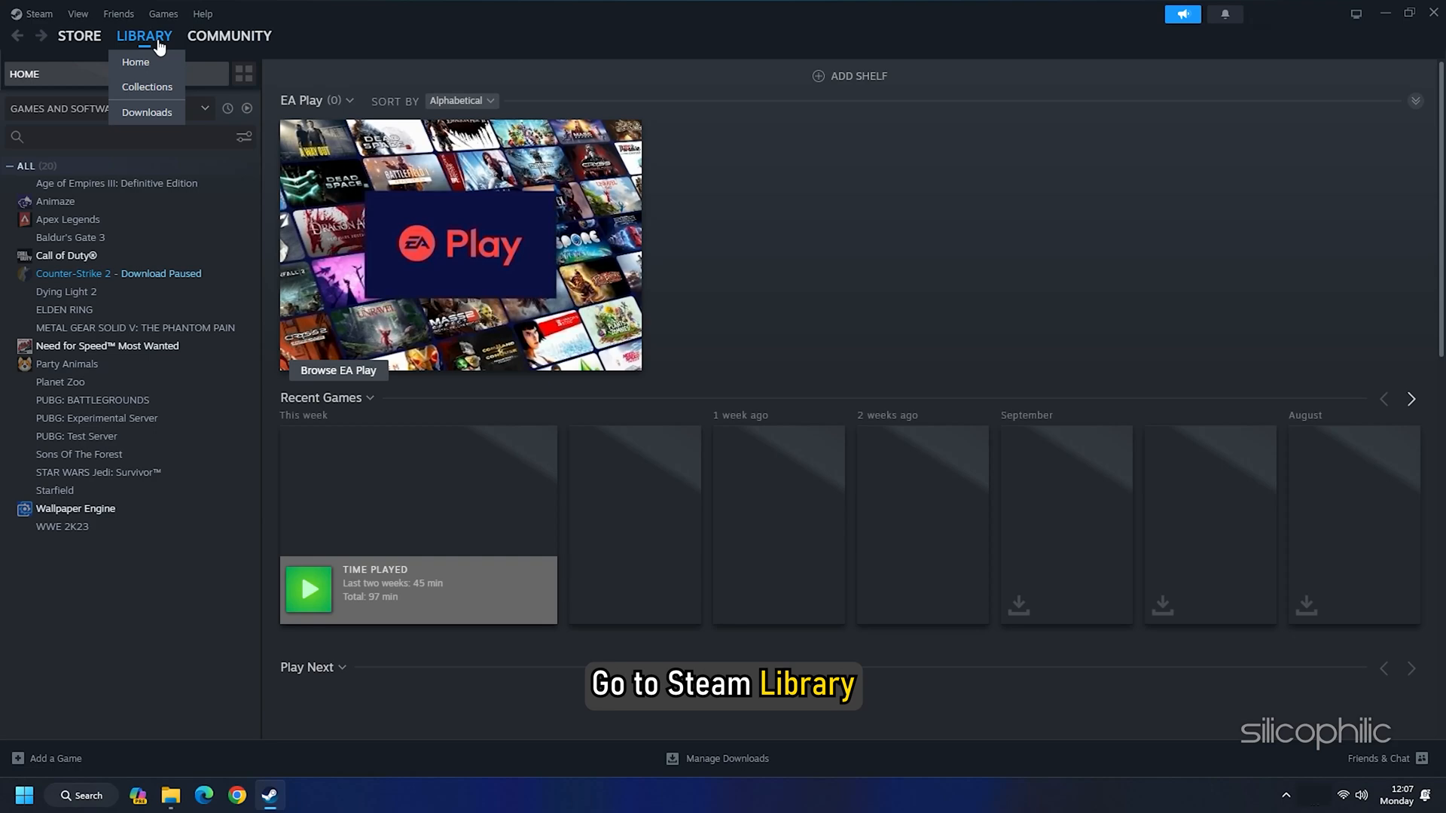
Step: Verify the integrity of Call of Duty's game files from its Installed Files properties
right_click(65, 256)
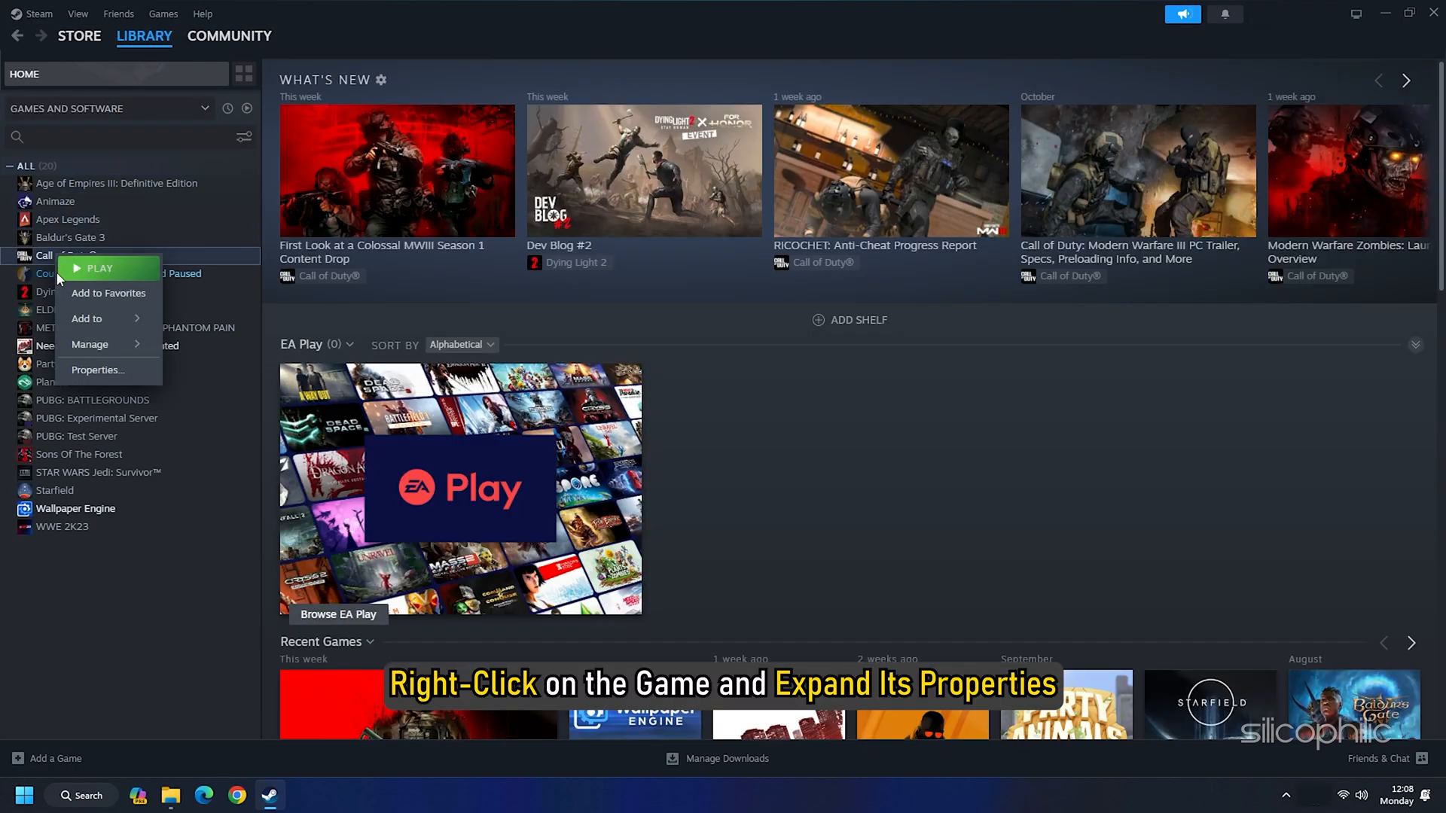
left_click(96, 370)
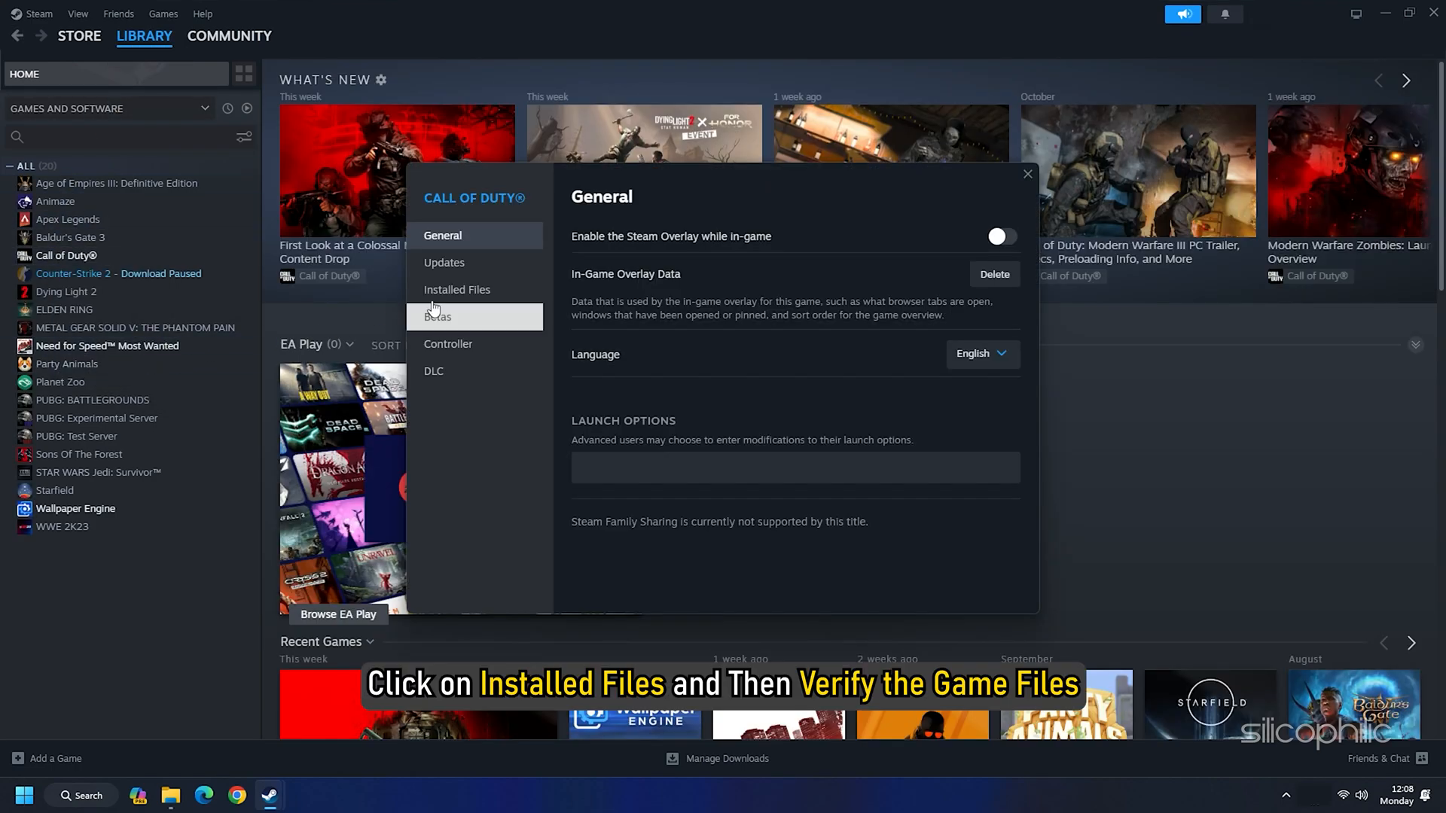
left_click(456, 289)
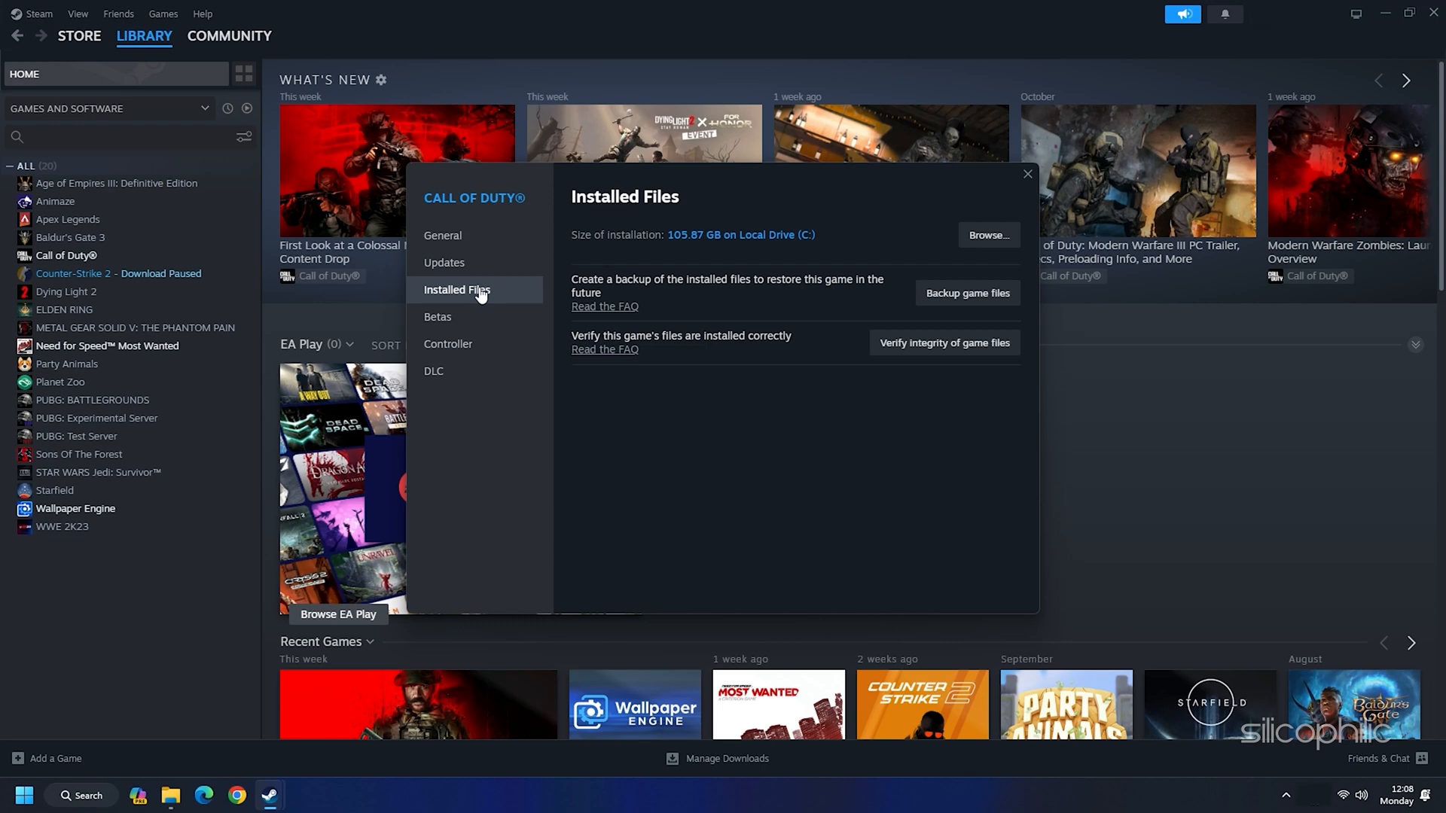
left_click(943, 342)
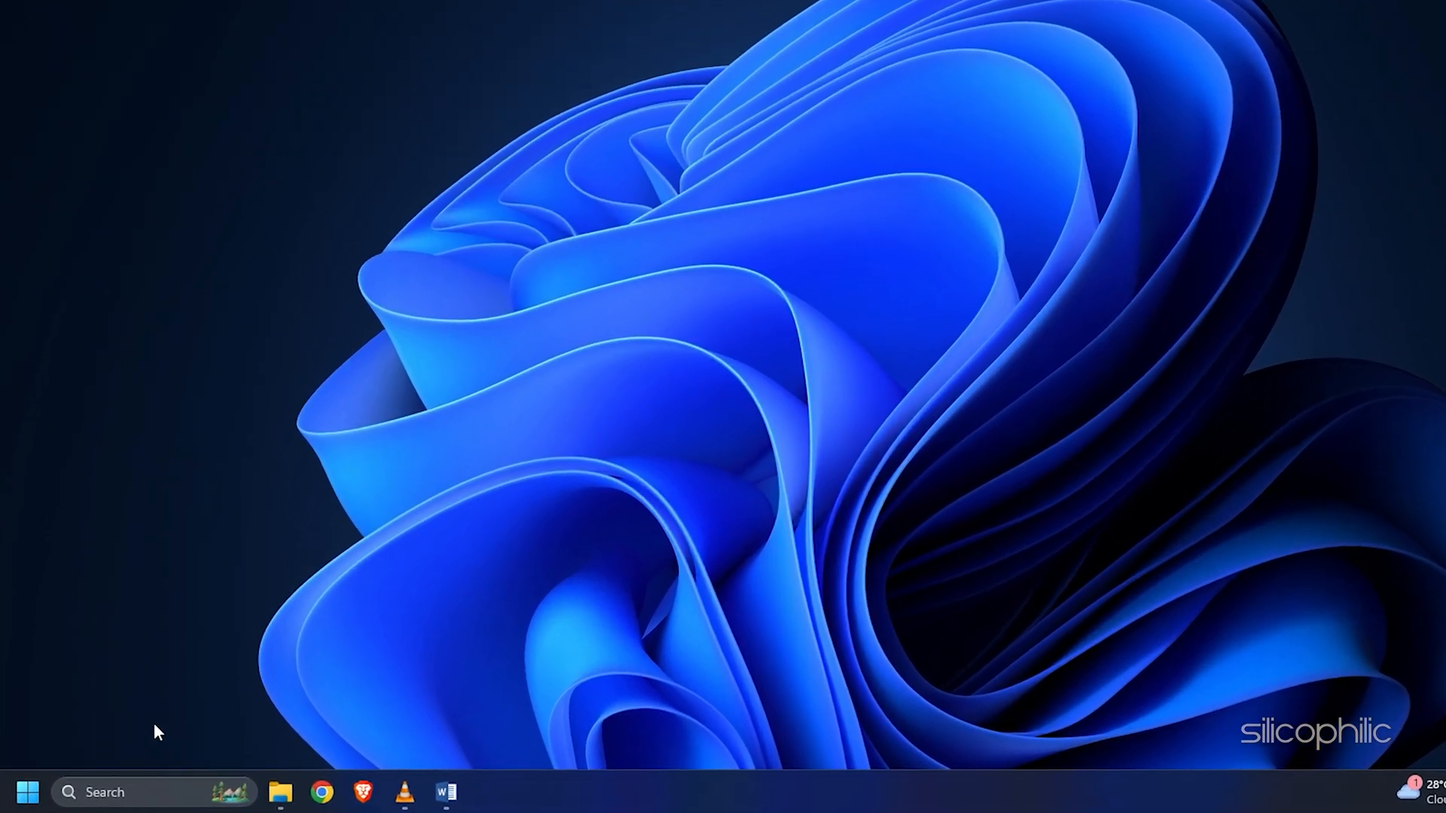
Step: Launch Device Manager from Windows search and expand Display adaptors
type("device Manager")
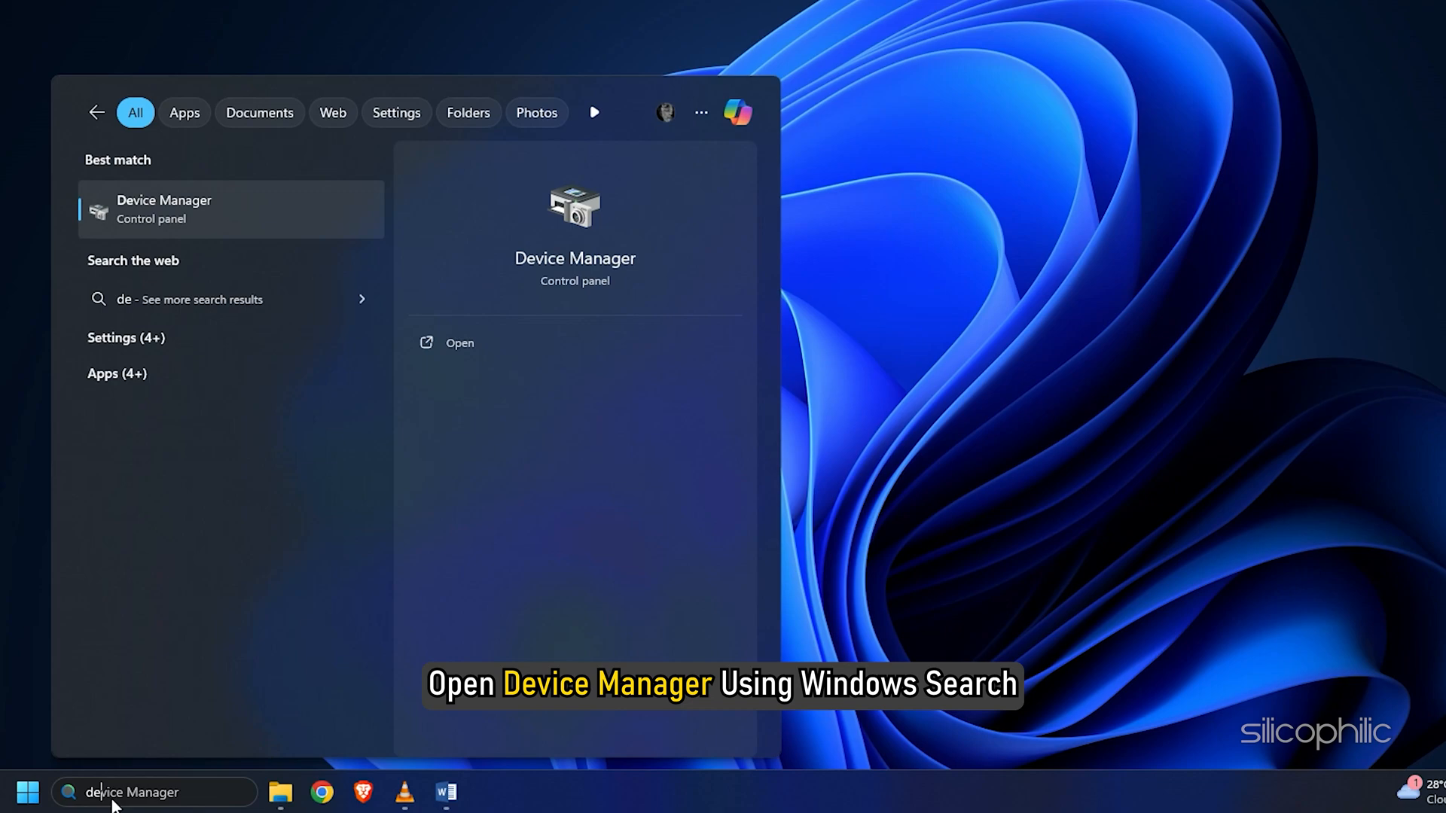
left_click(459, 342)
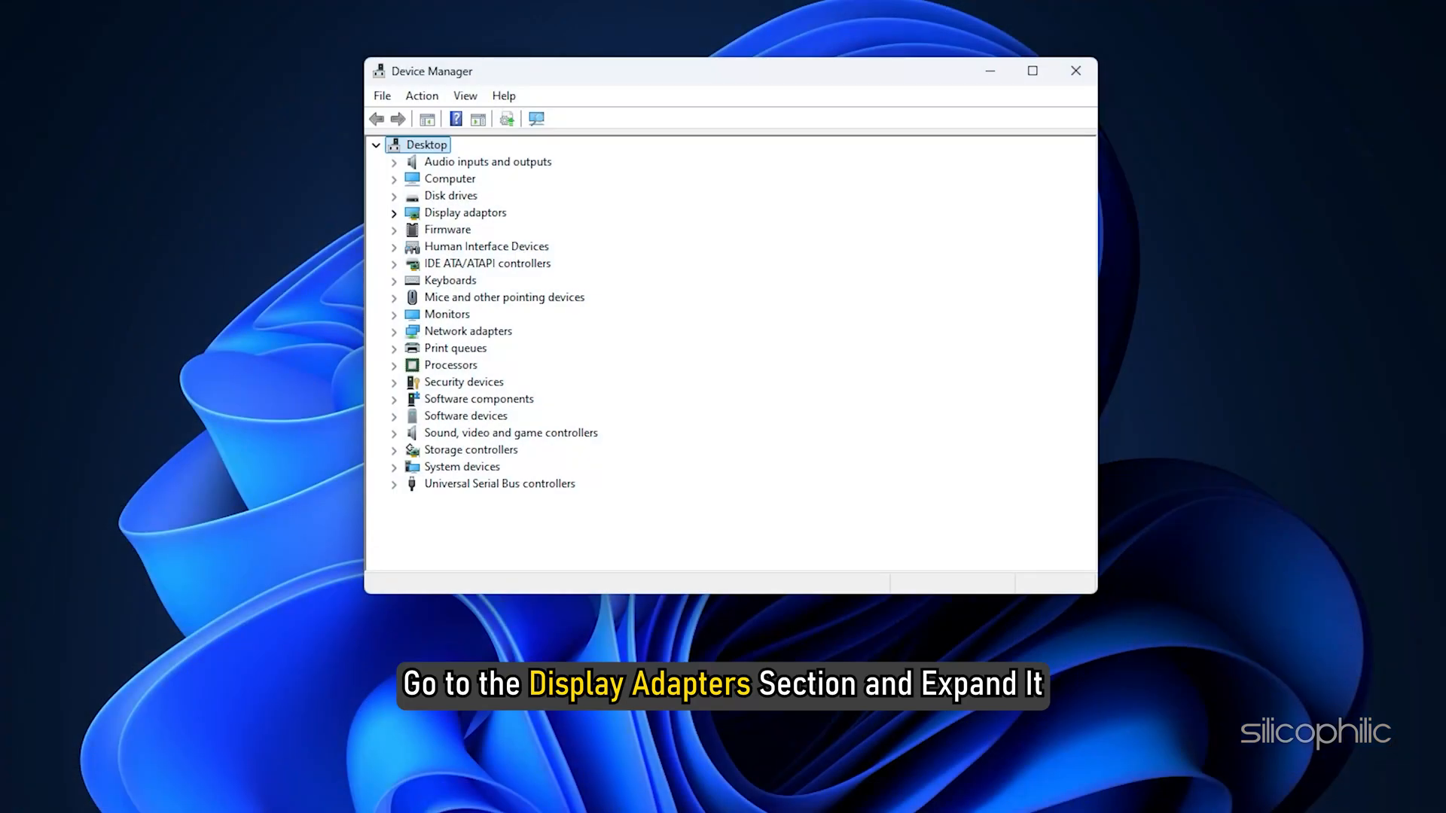
left_click(393, 213)
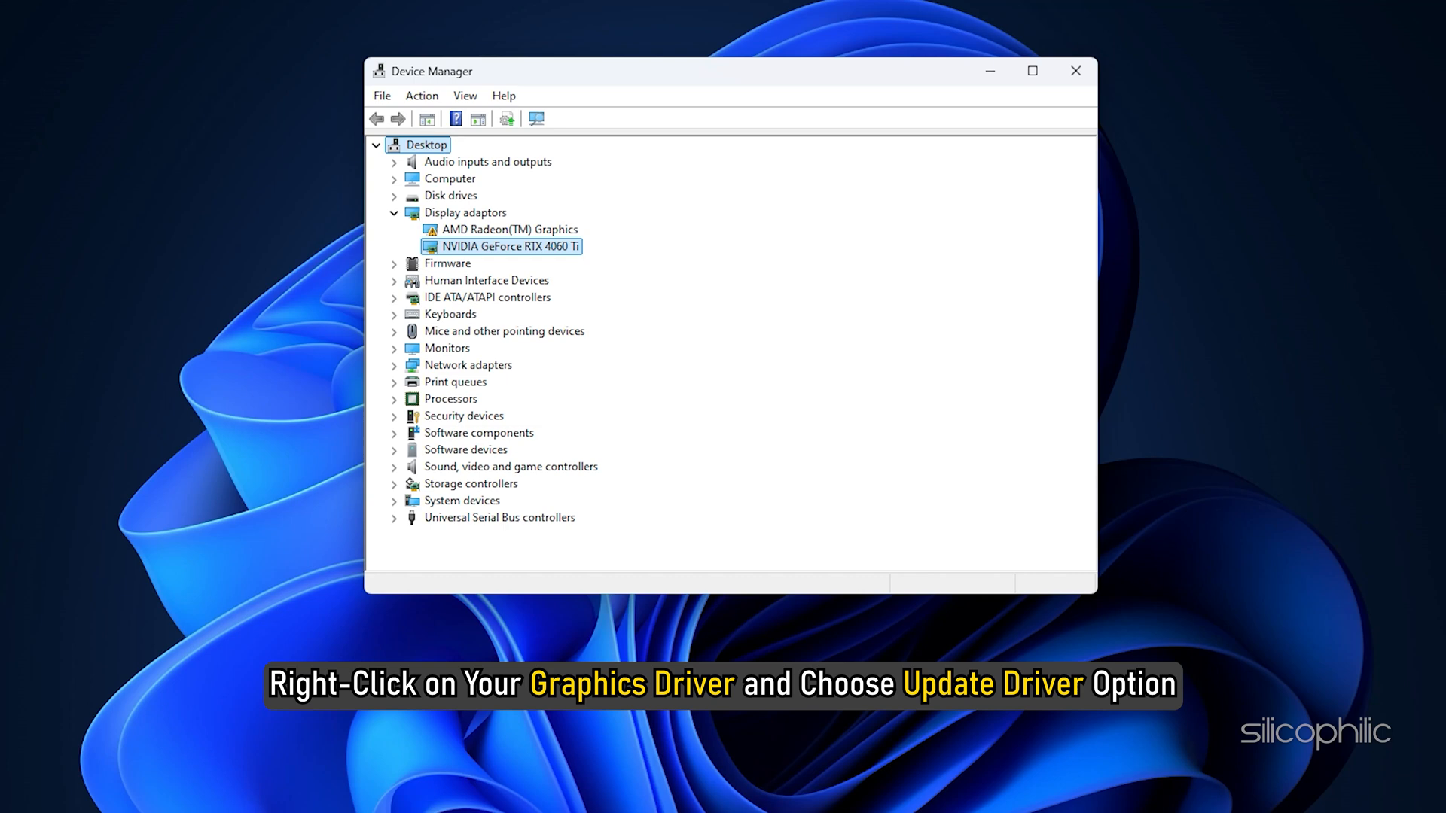
Step: Update the NVIDIA GeForce RTX 4060 Ti driver, searching automatically for drivers
right_click(500, 246)
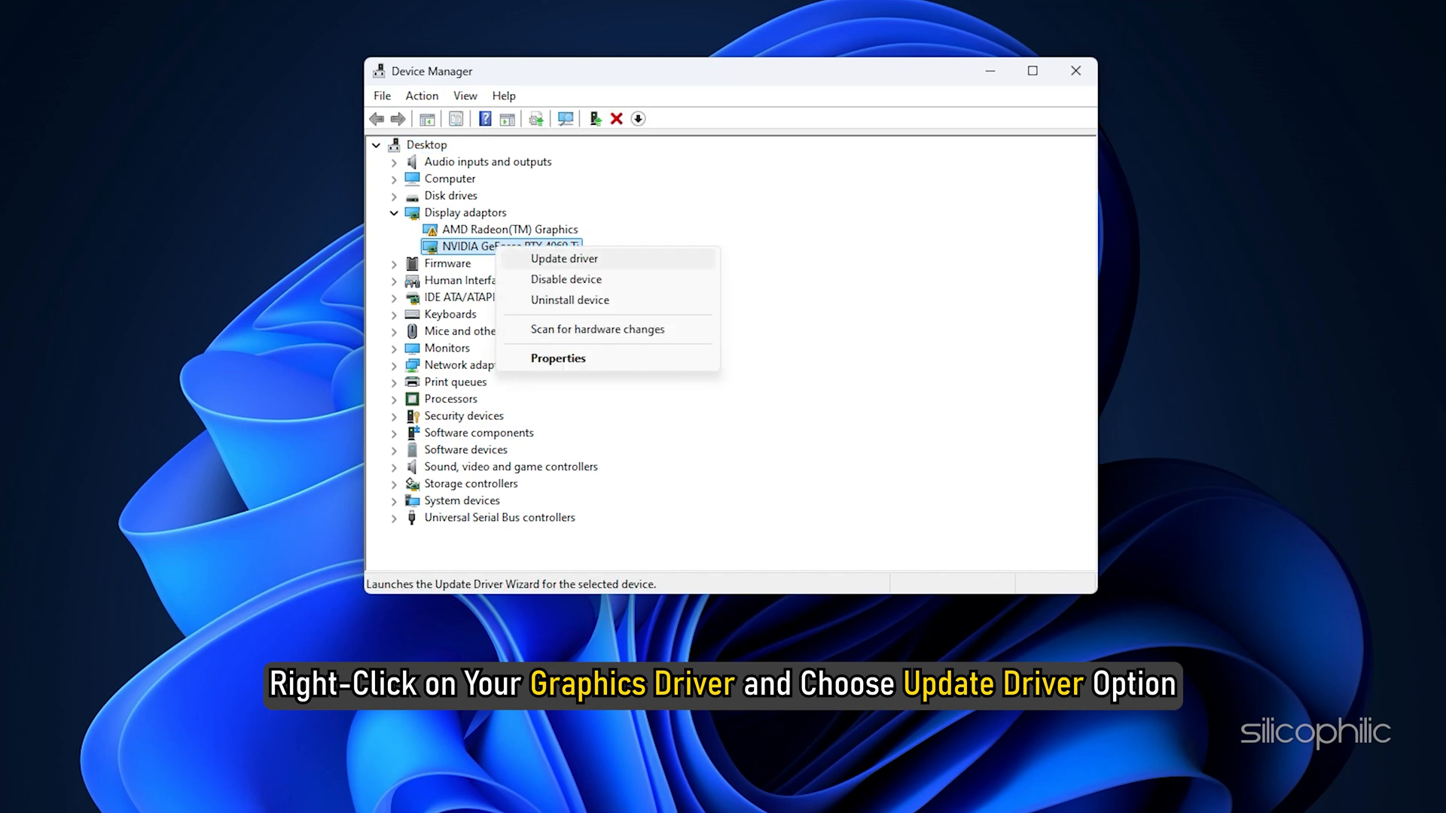
left_click(563, 258)
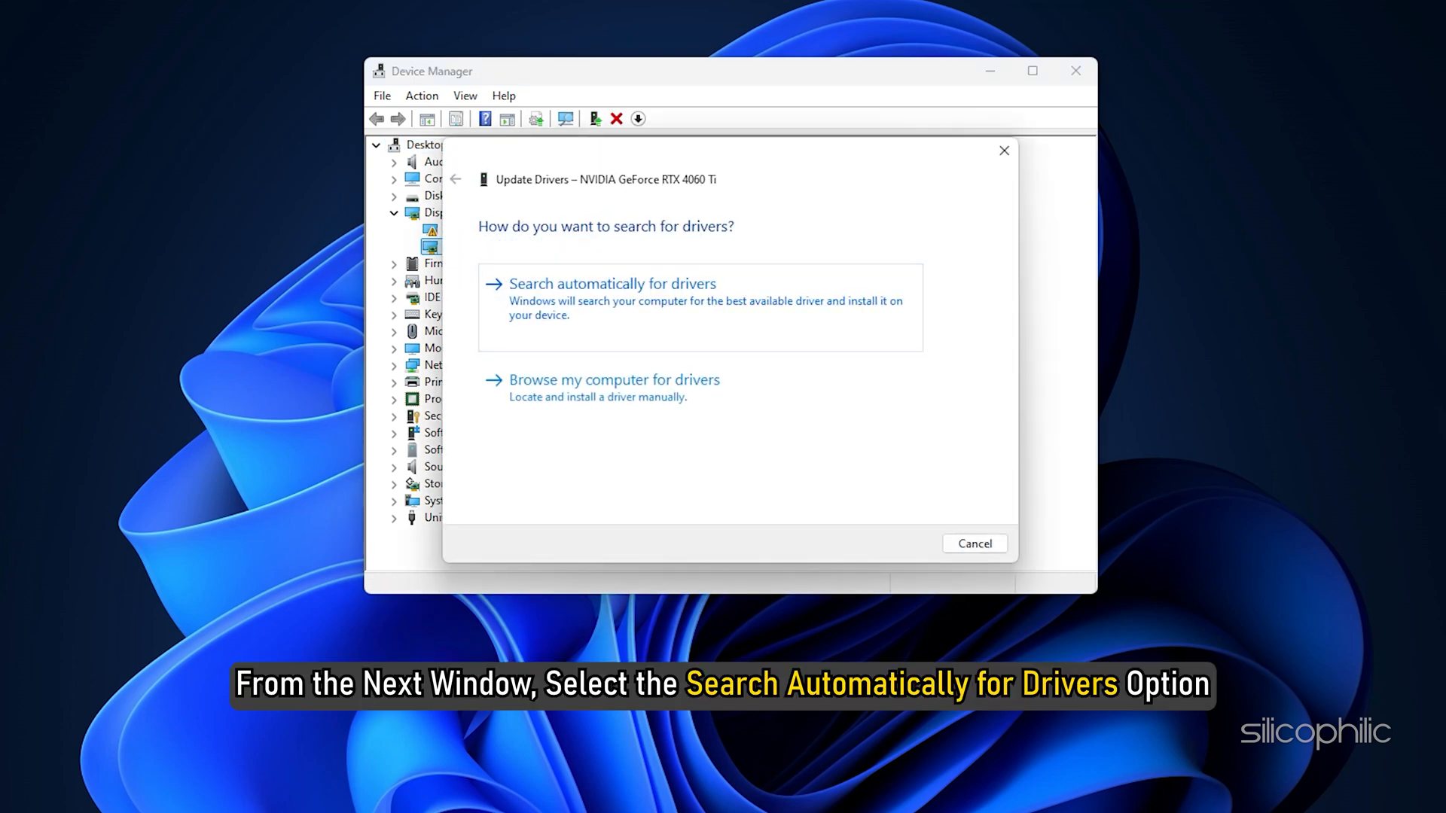
left_click(612, 283)
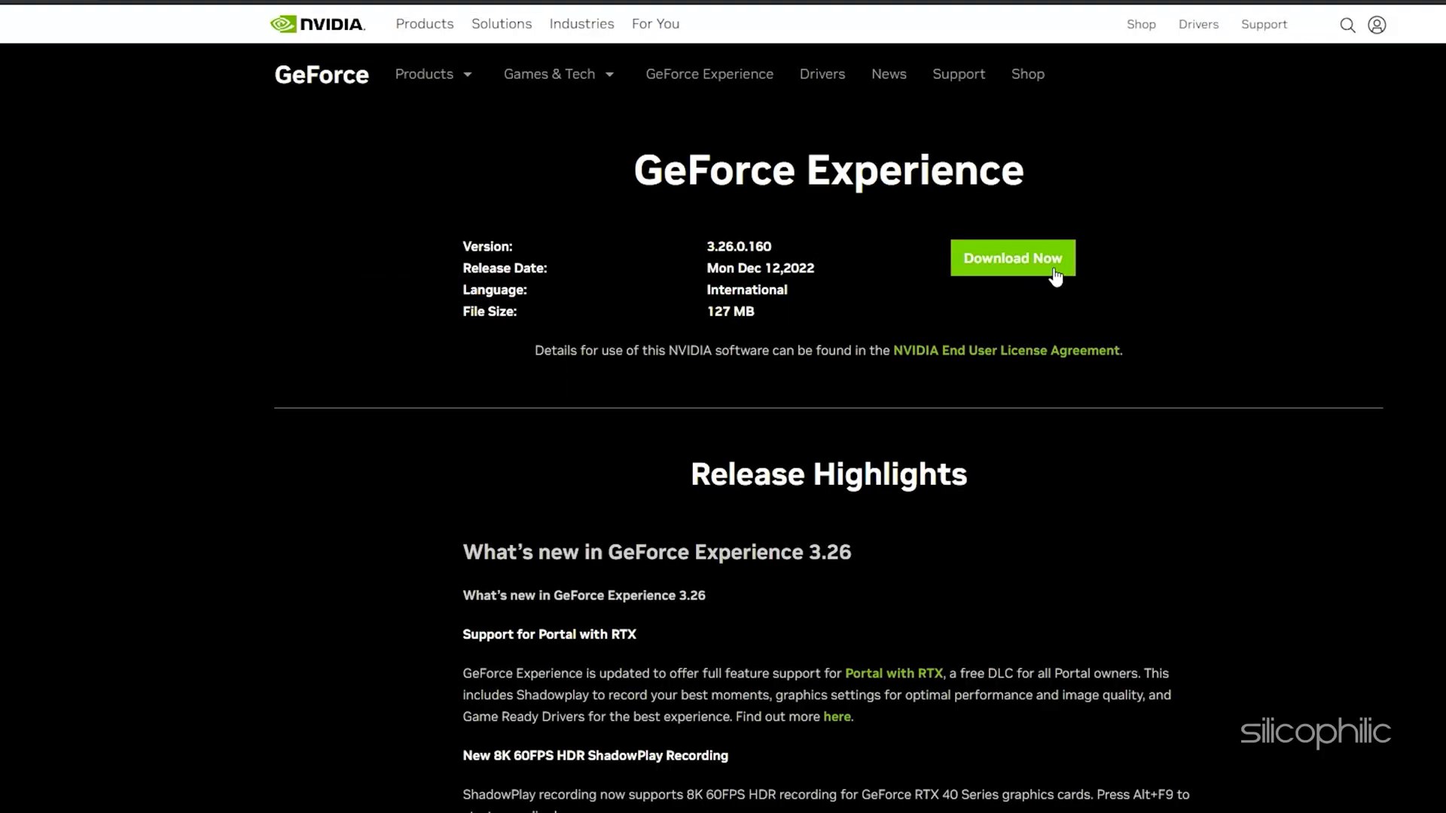
Step: Download GeForce Experience from NVIDIA's page with Download Now
left_click(1012, 257)
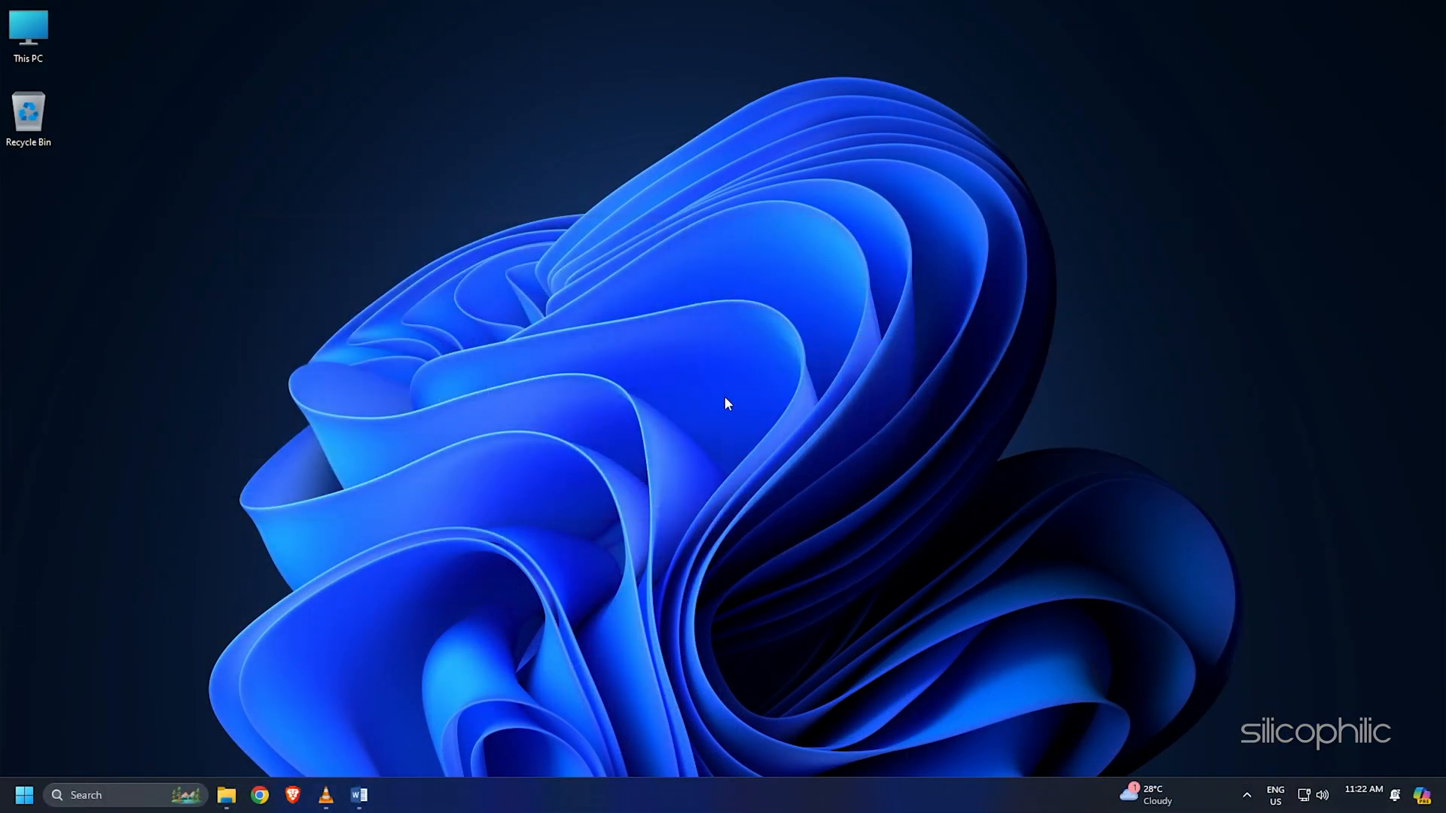
left_click(325, 795)
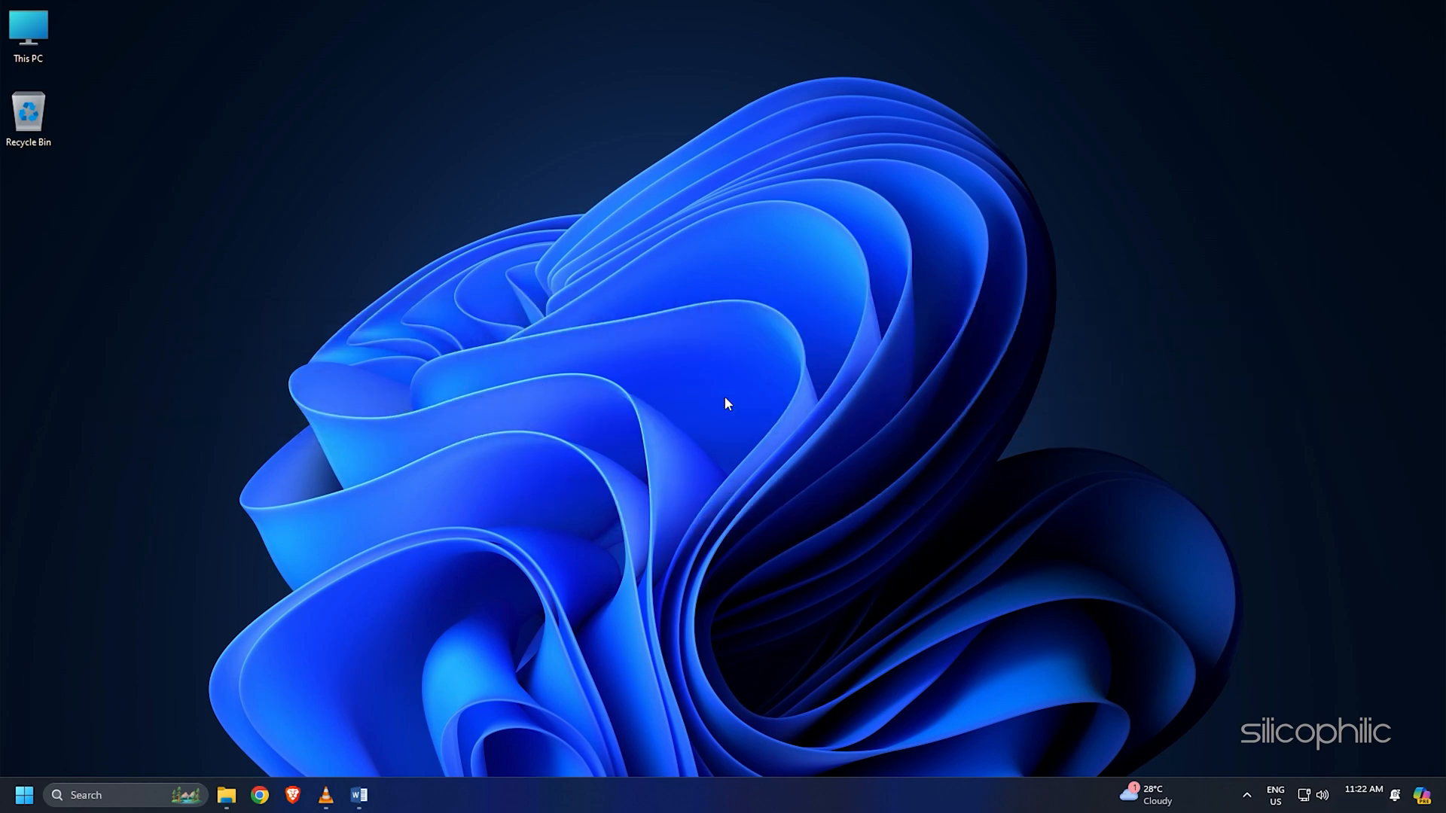
Step: Launch Device Manager by running devmgmt.msc from the Win+R Run box
key("win+r")
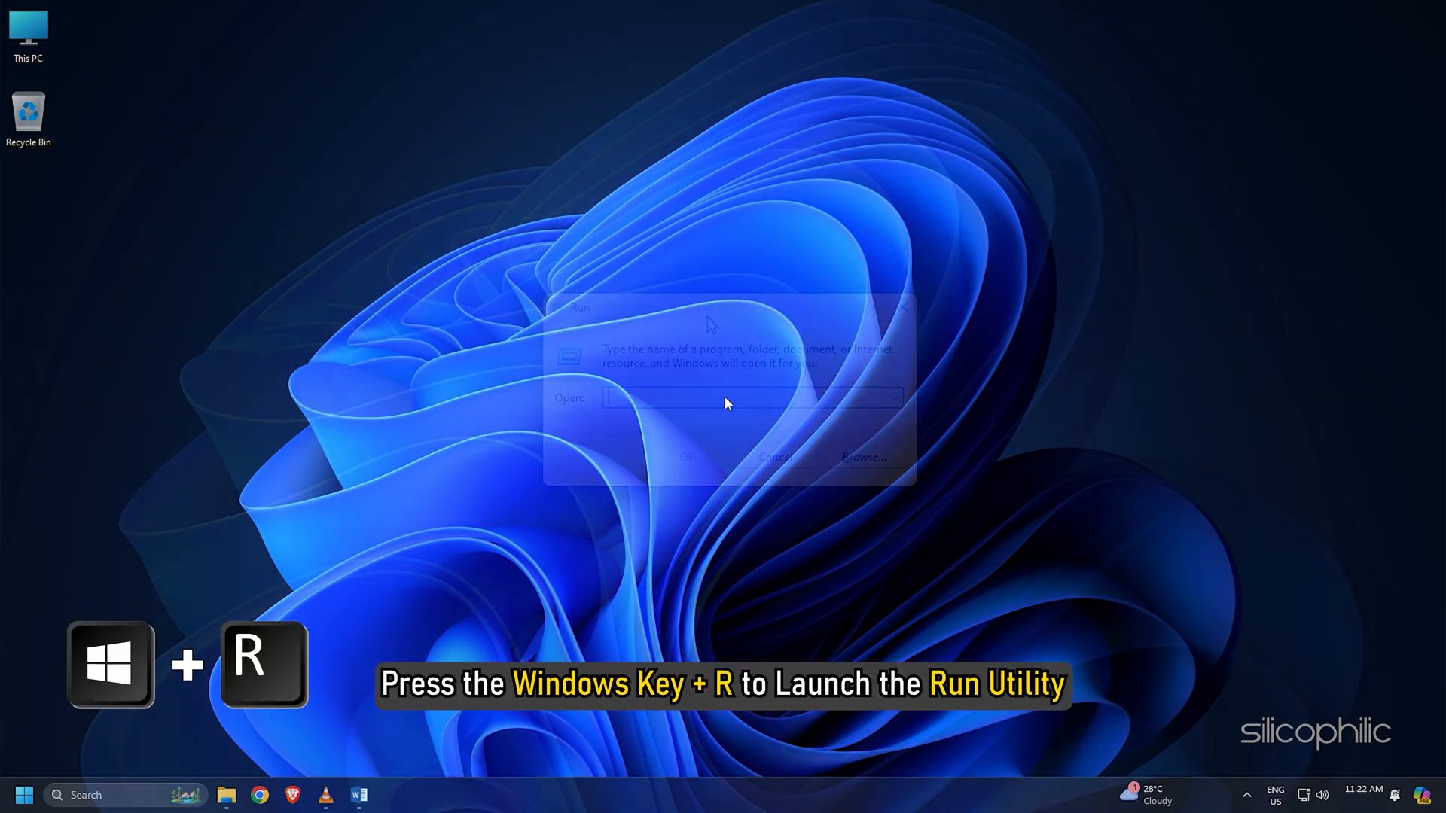
type("devmgmt.msc")
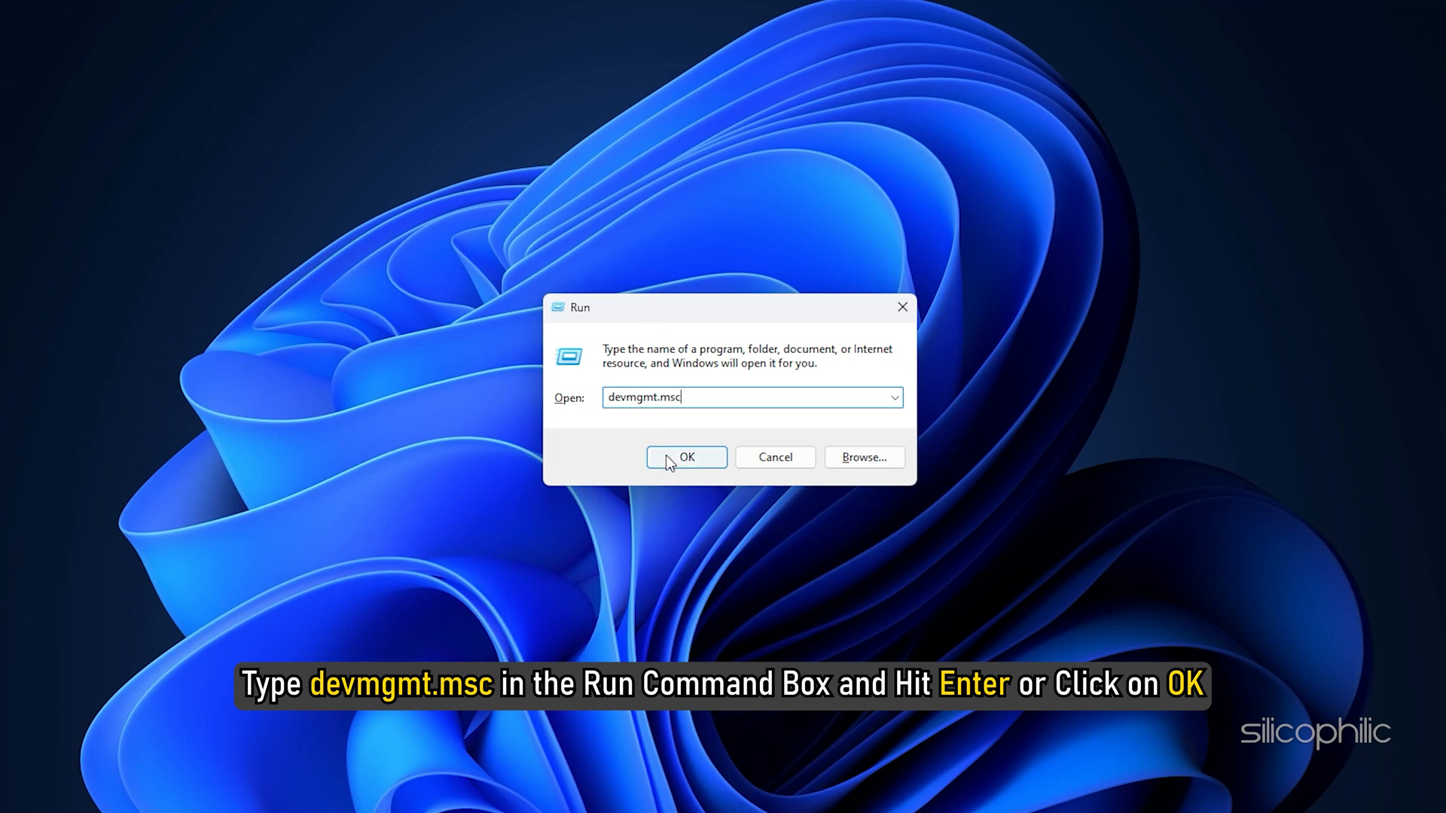
left_click(686, 458)
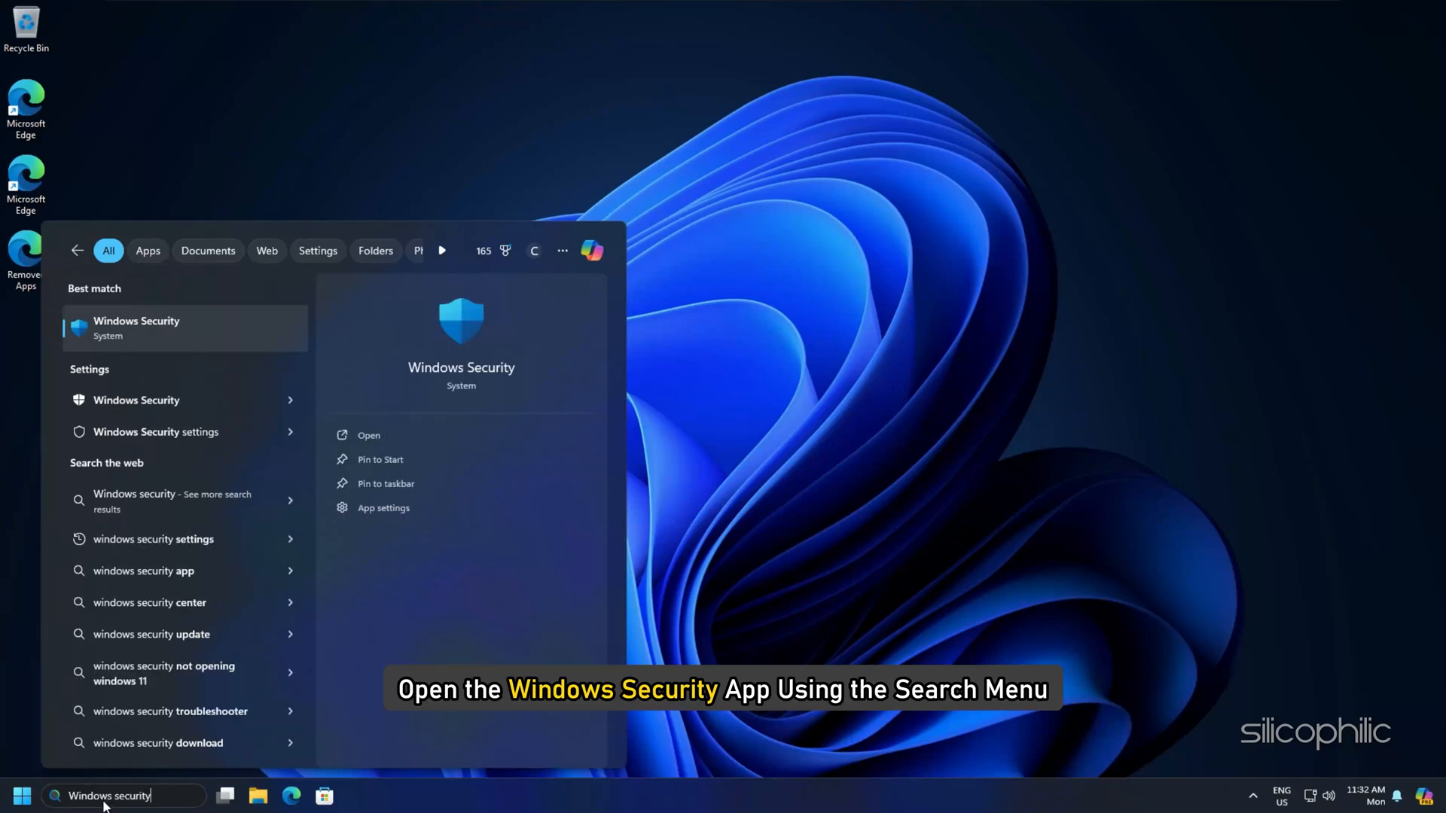
Step: Reach the firewall's allowed-apps list via Windows Security's Firewall and network protection
left_click(136, 327)
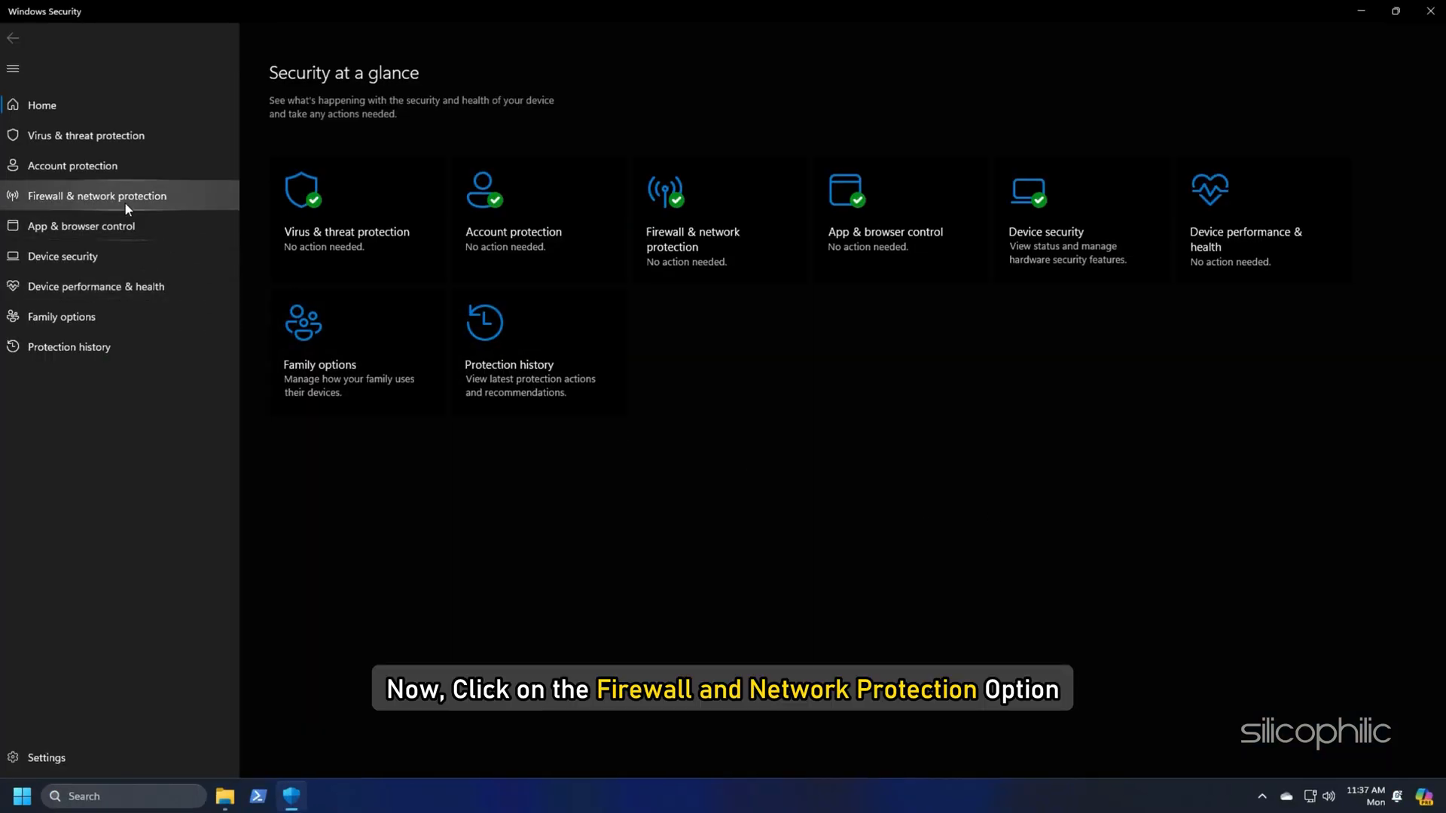
left_click(96, 196)
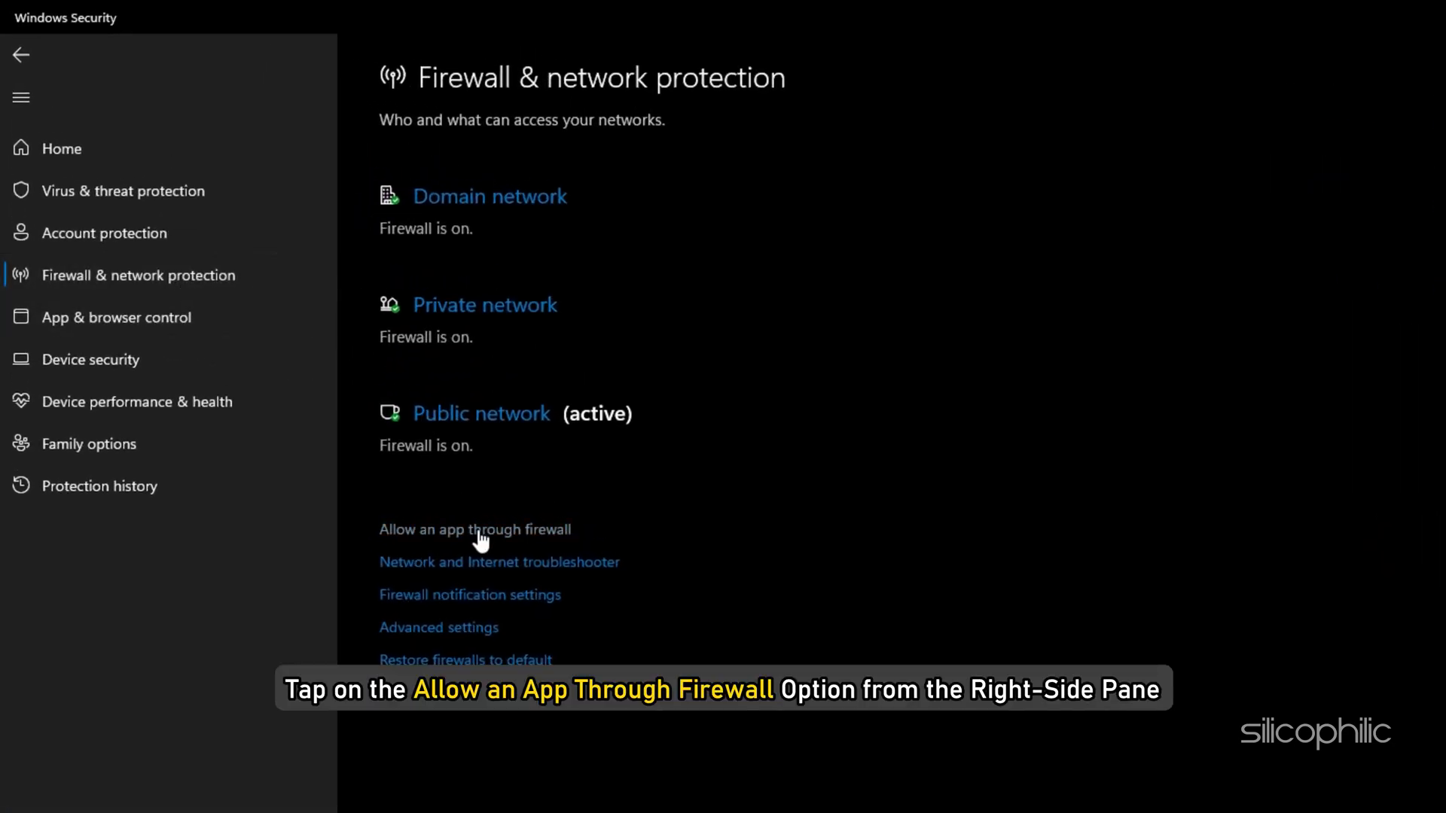
left_click(474, 529)
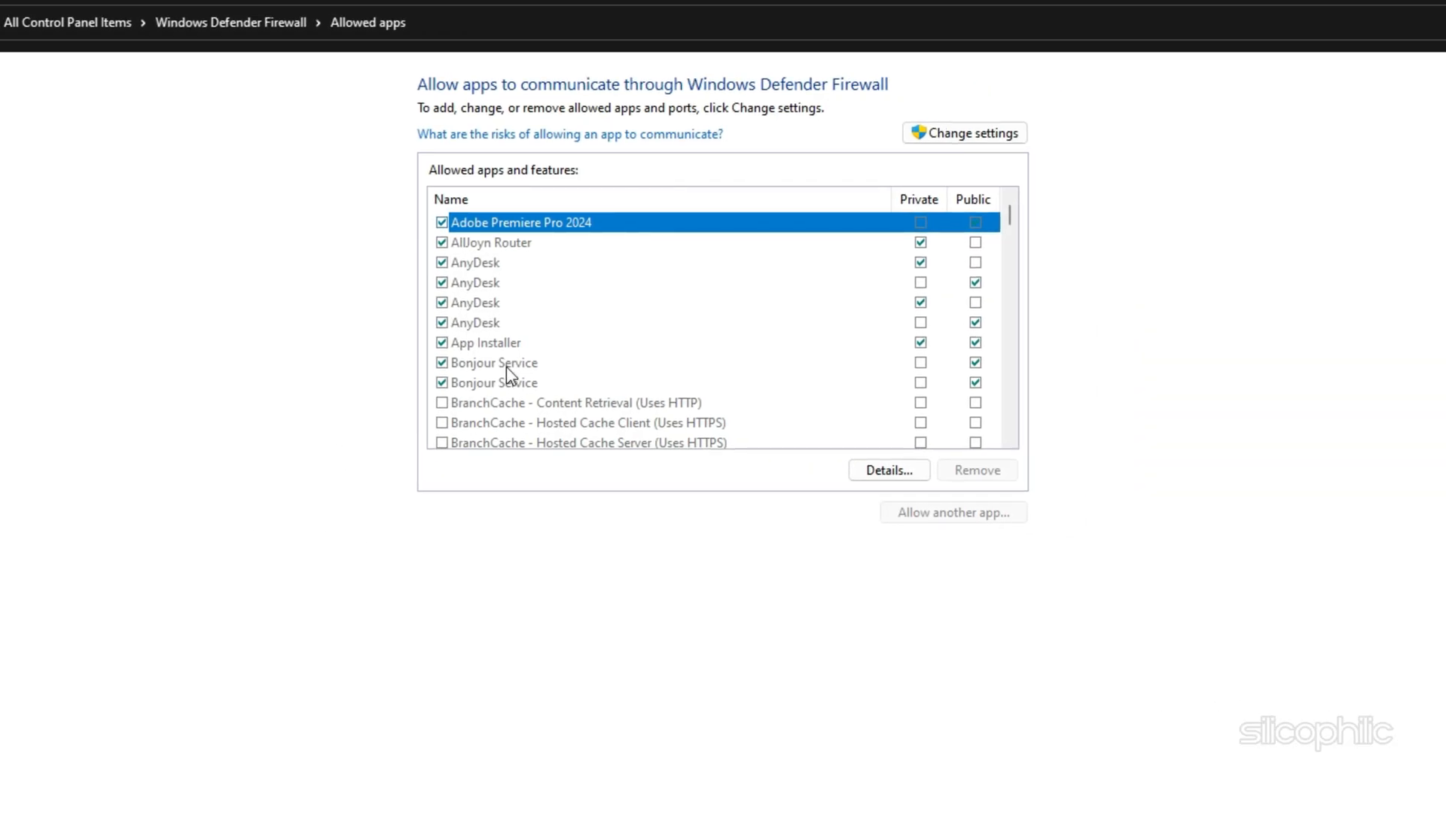
Step: Unlock the allowed-apps list with Change settings and start adding another app
left_click(963, 132)
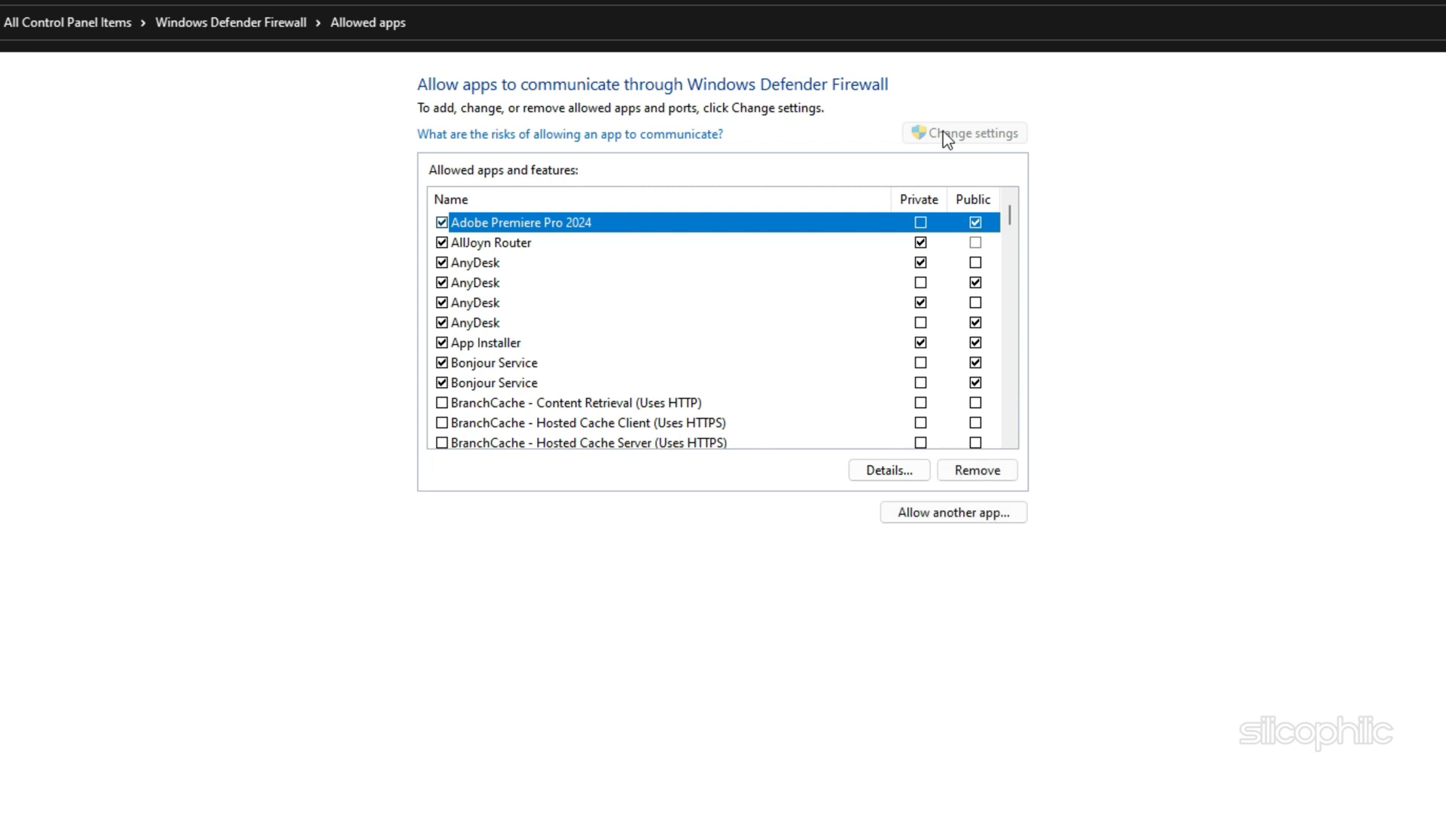
left_click(953, 512)
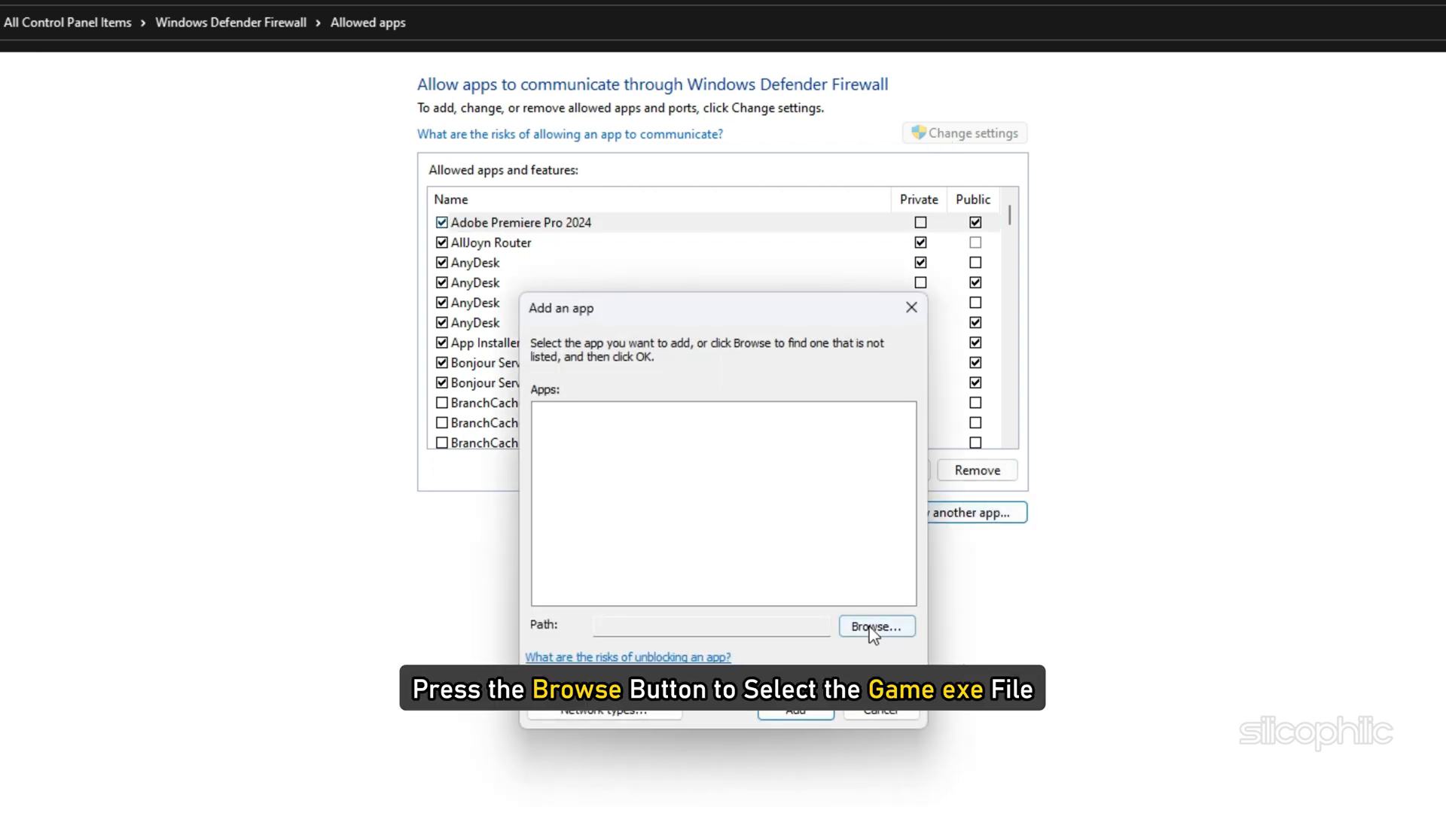
Step: Browse to the FC25 executable and add EA SPORTS FC 25 to the allowed apps
left_click(873, 626)
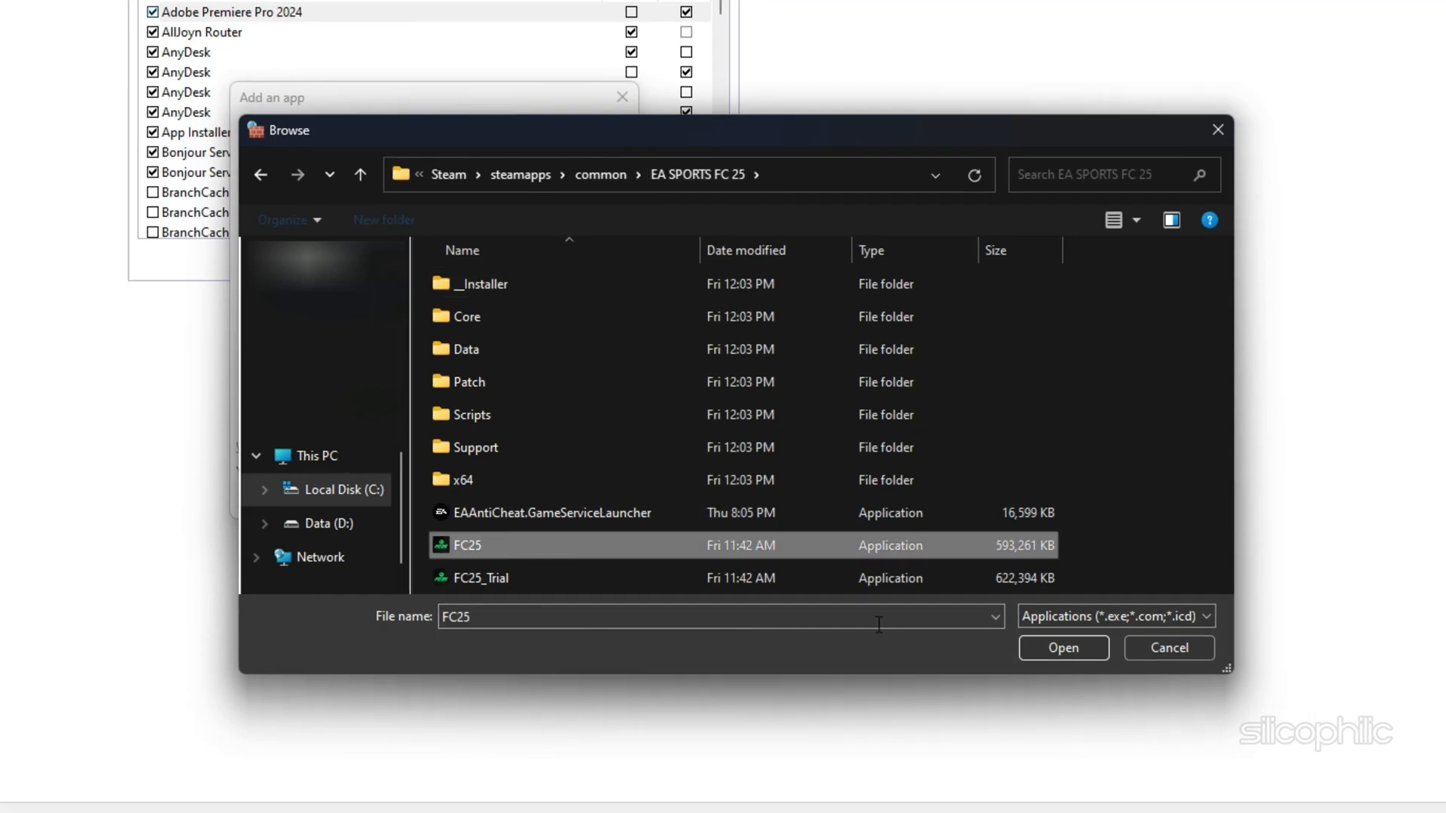
left_click(1062, 648)
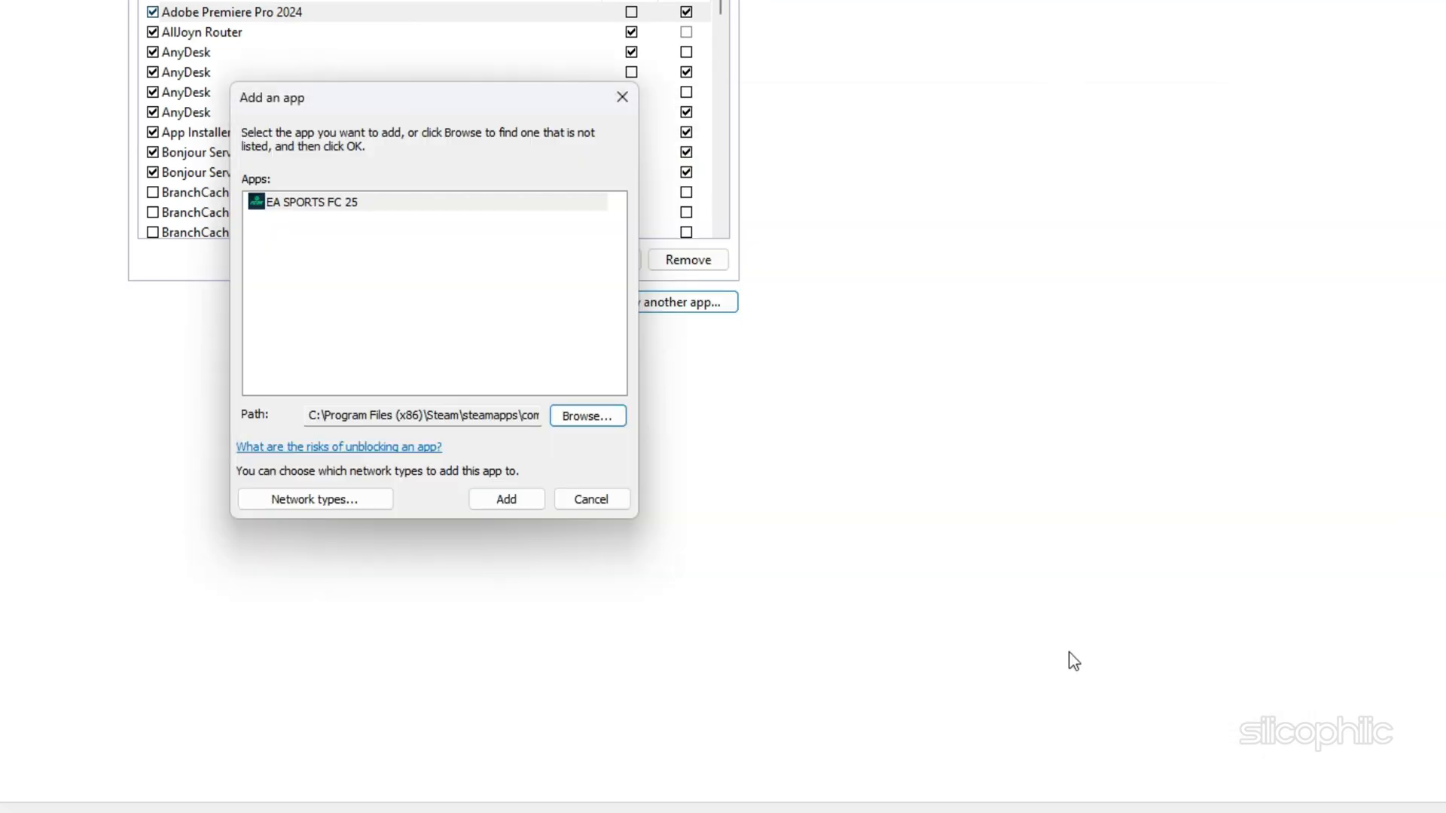
left_click(590, 498)
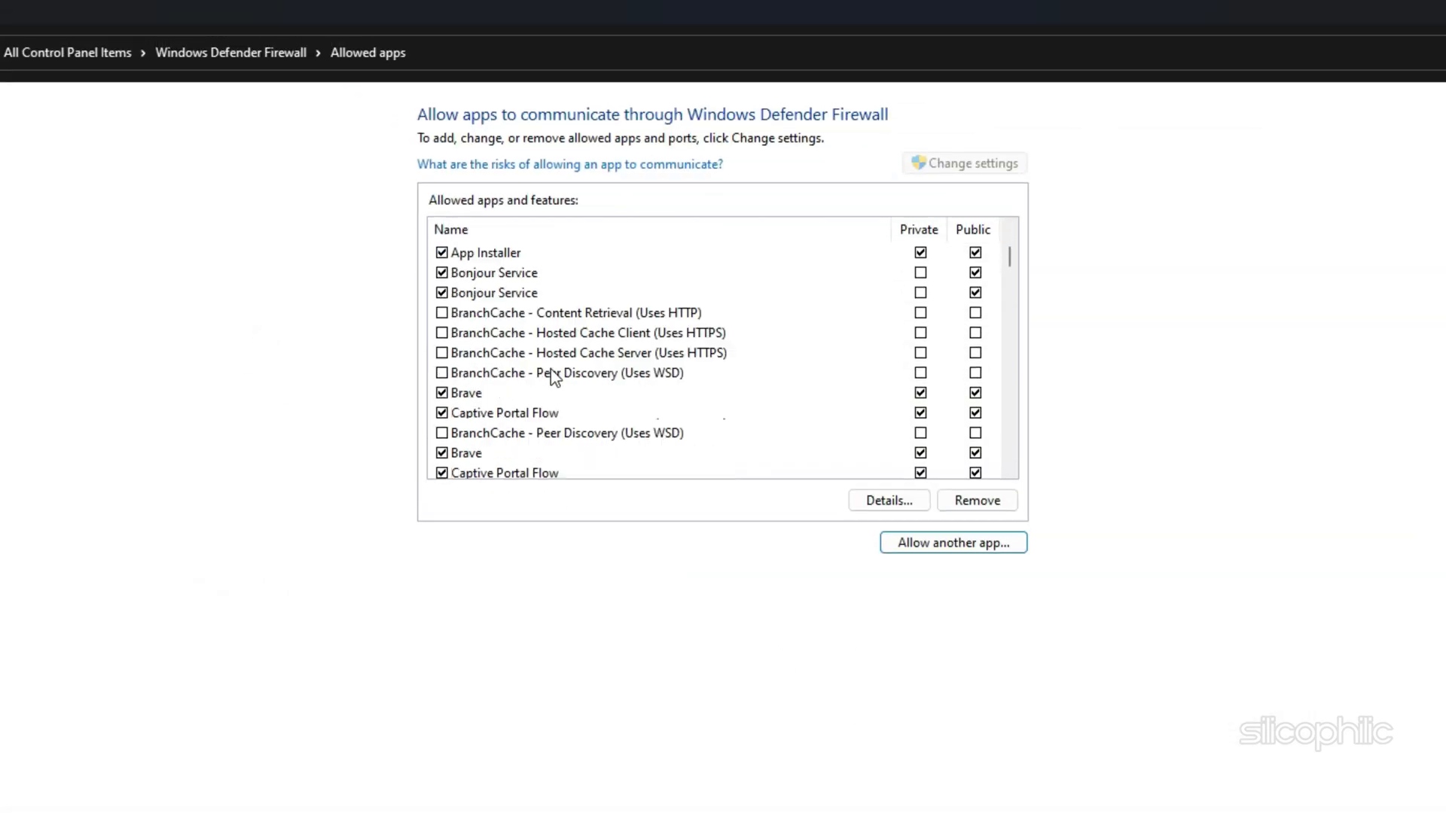
Step: Allow EA SPORTS FC 25 on private and public networks and save with OK
scroll("down", 3)
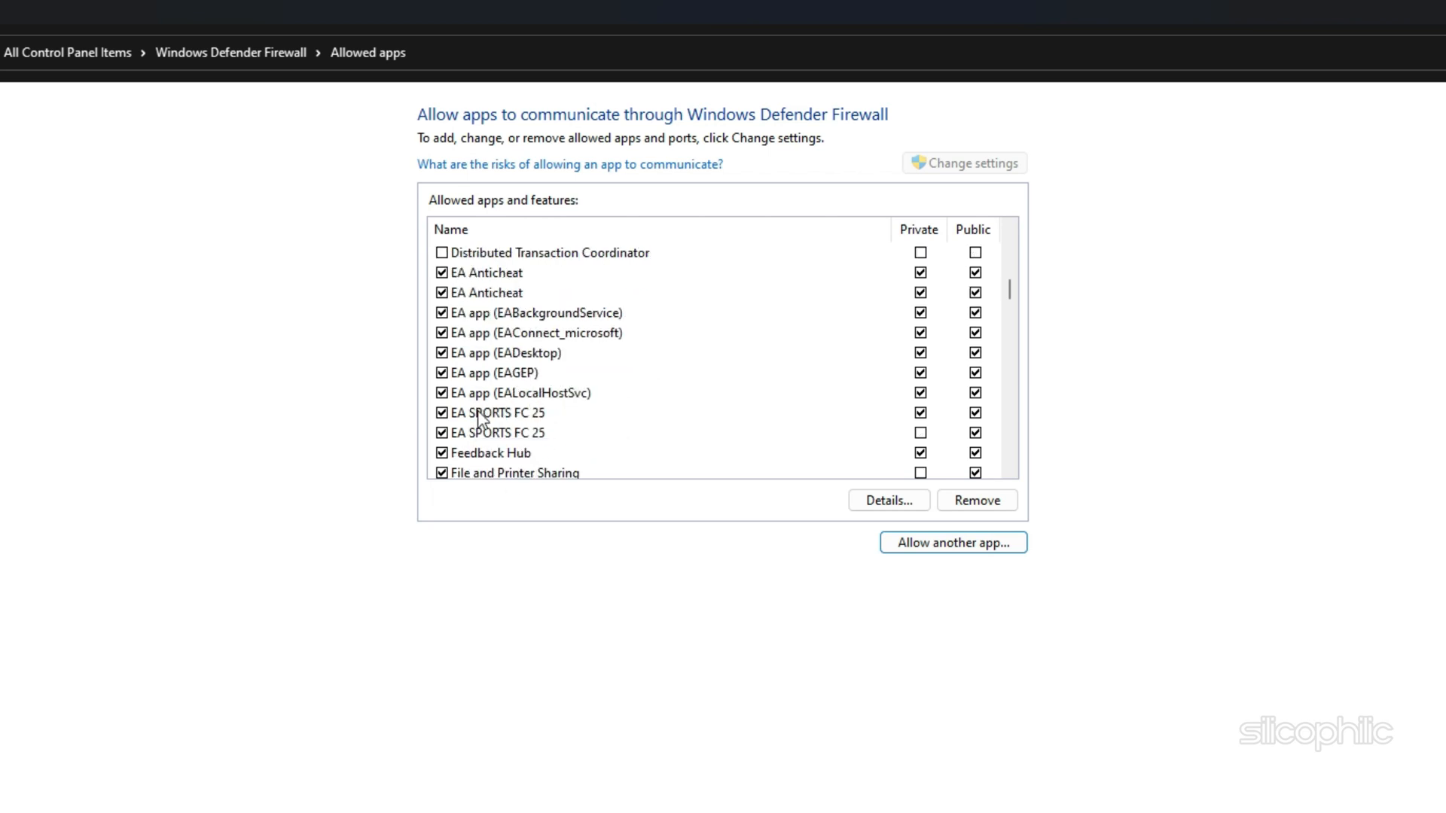
left_click(498, 432)
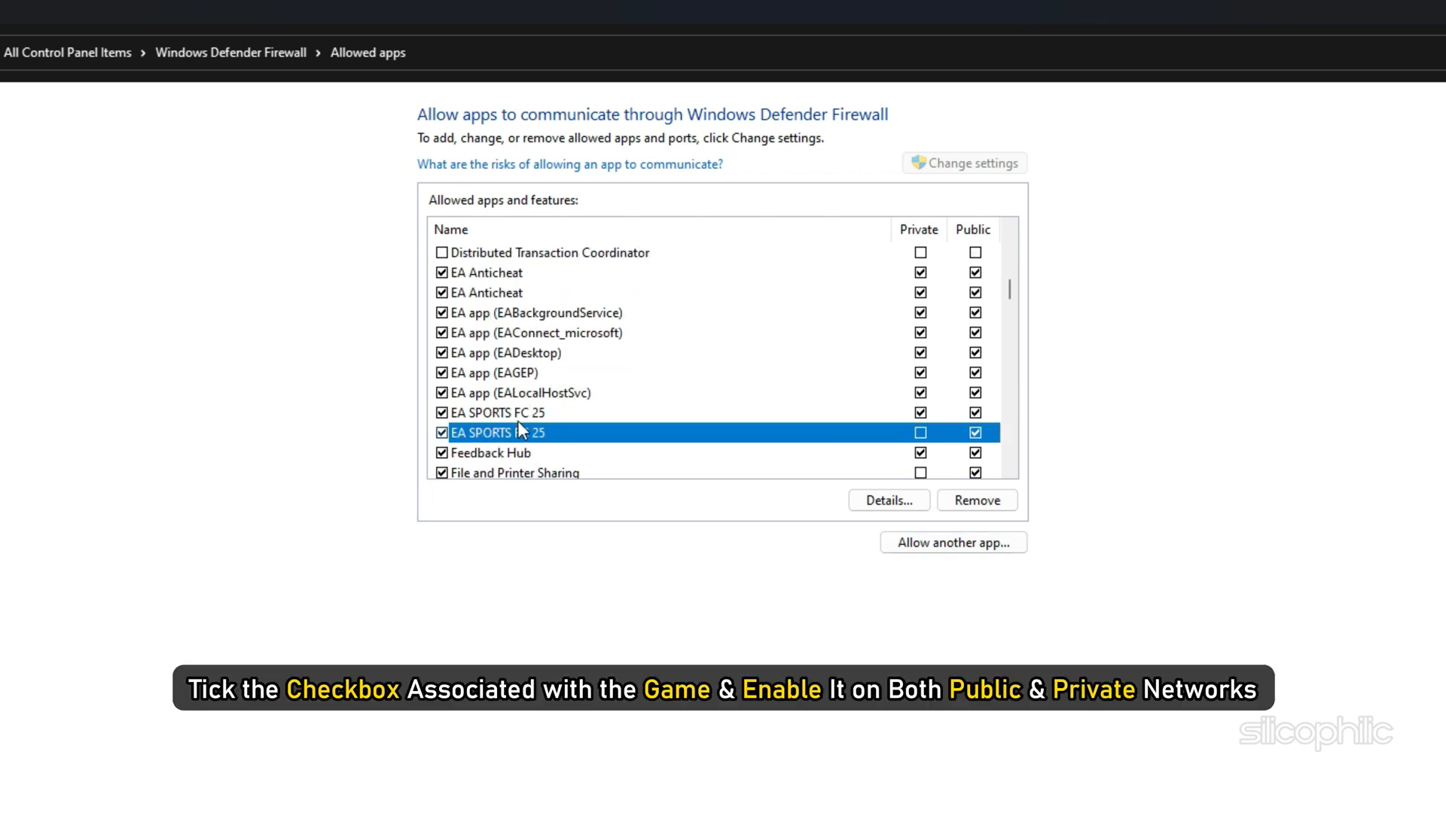
left_click(918, 432)
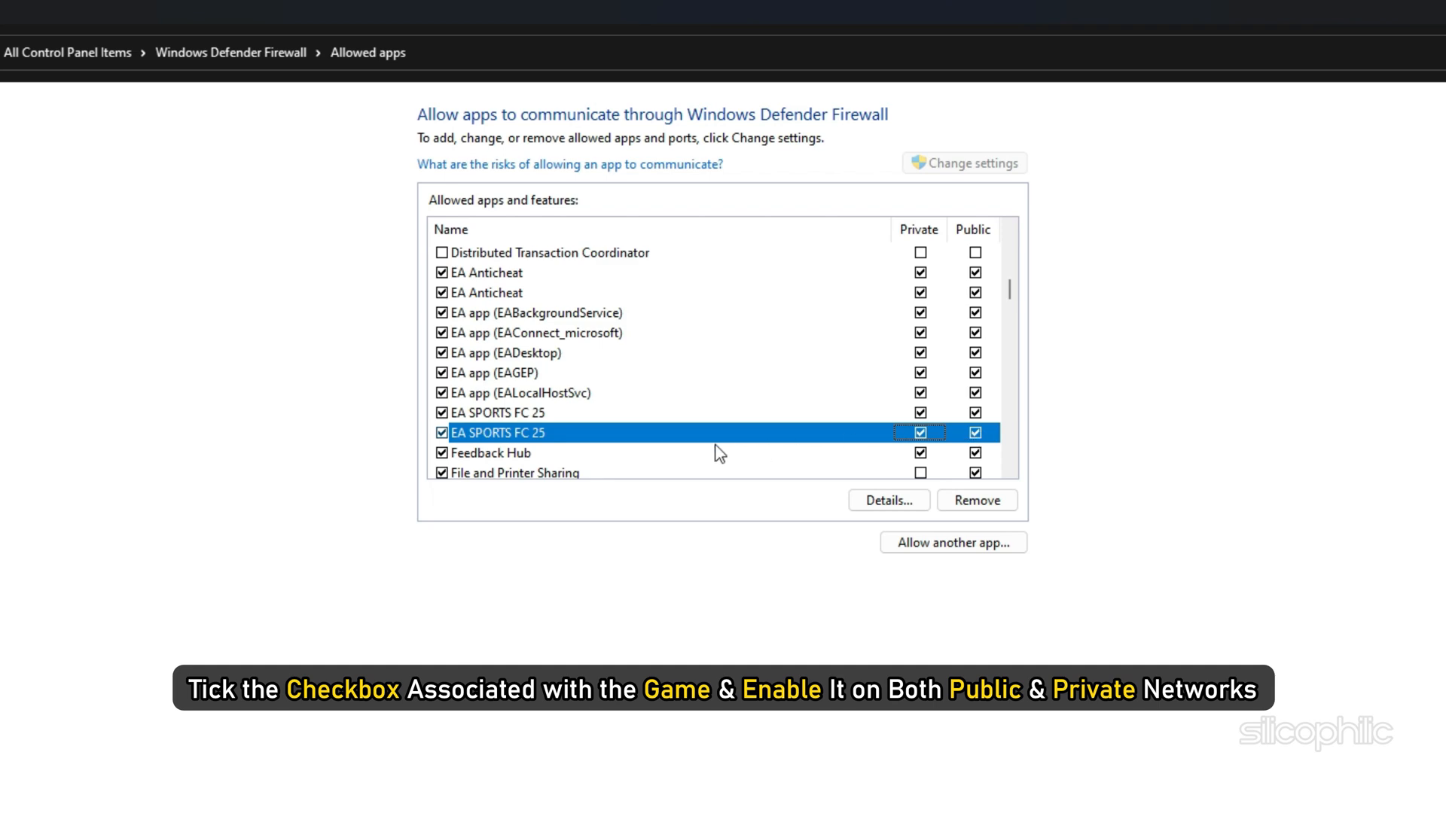
scroll("down", 3)
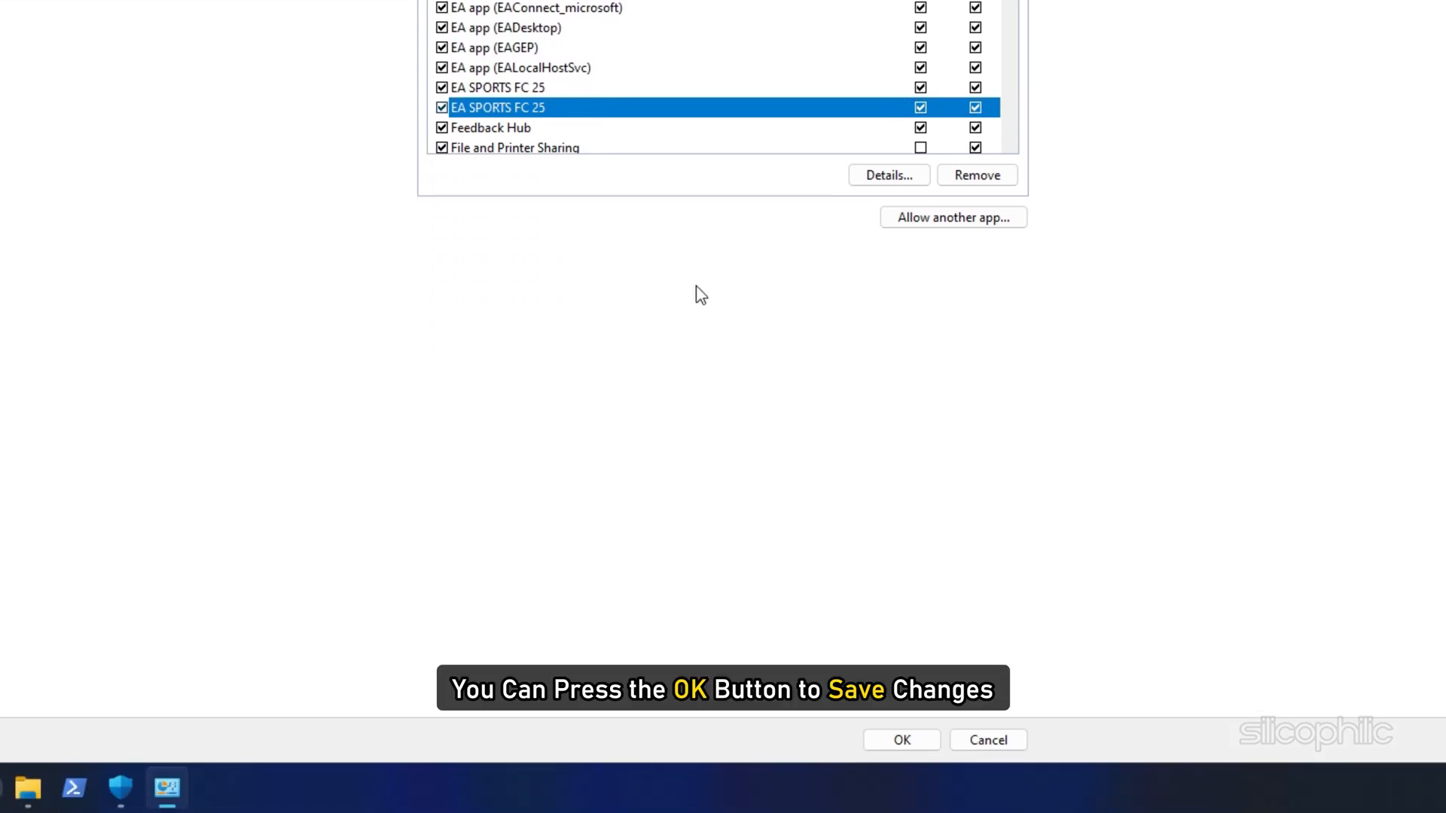
left_click(900, 739)
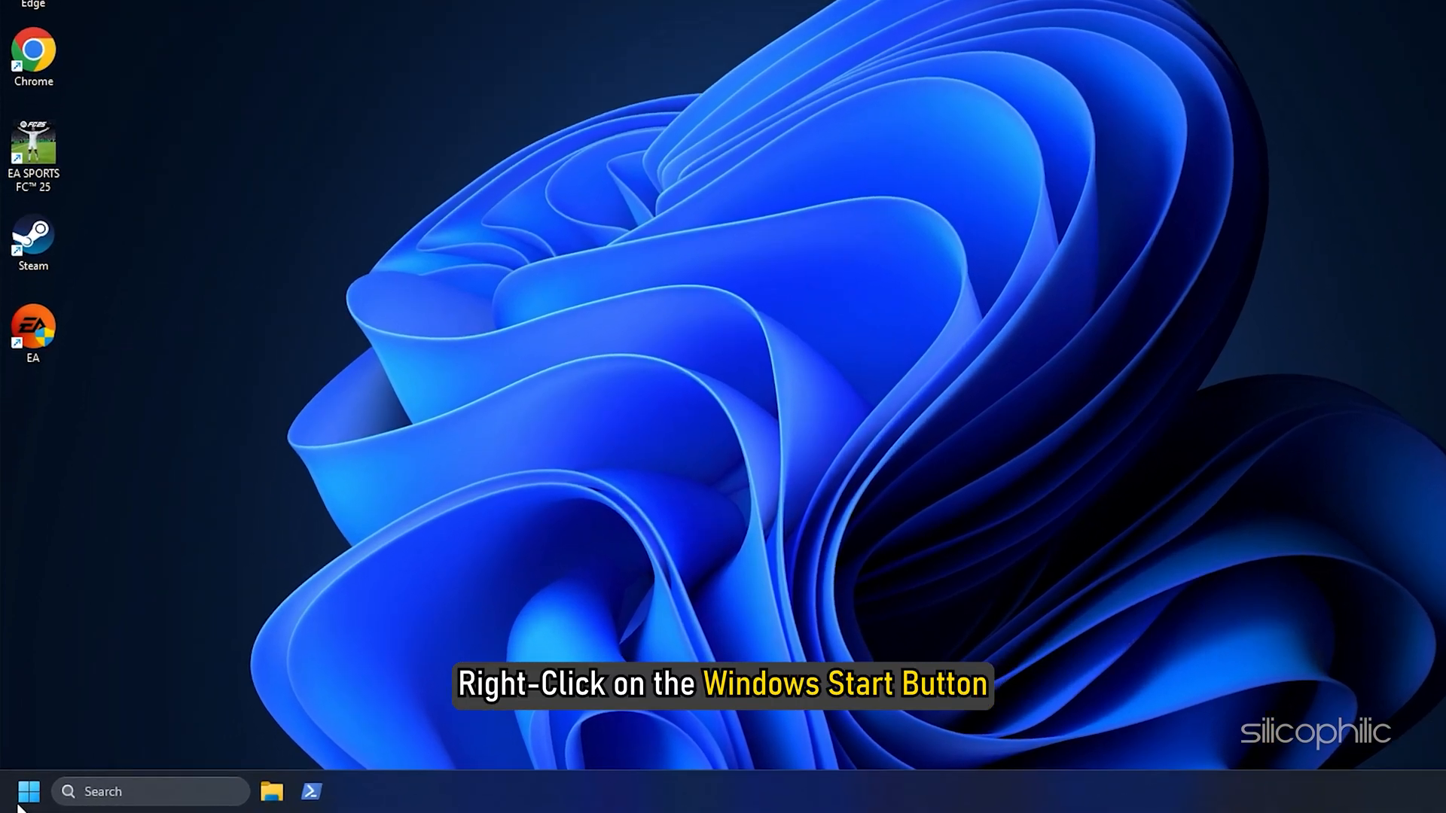
Step: Launch Task Manager from the Start menu and end the unneeded background process
right_click(29, 790)
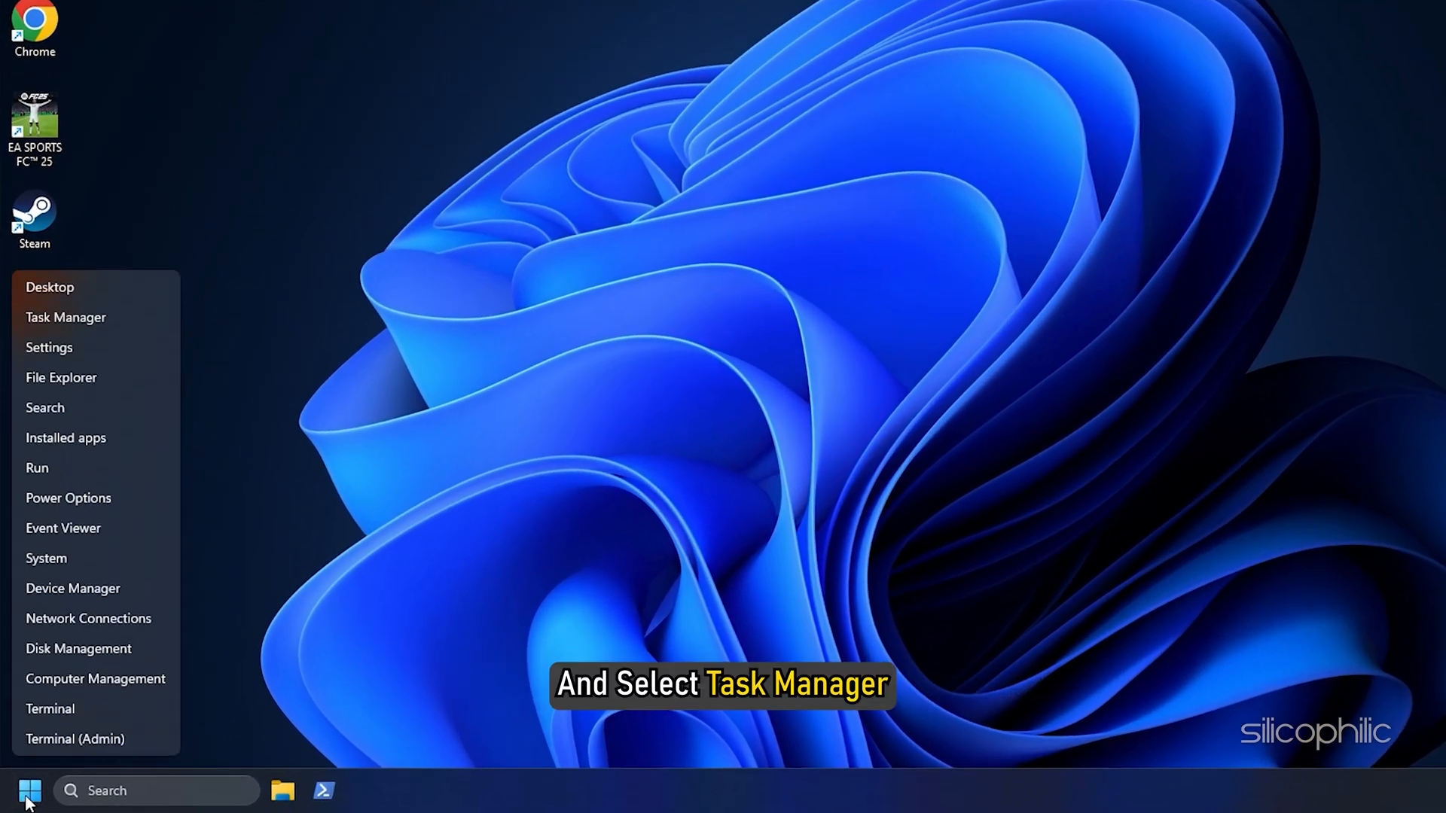
left_click(67, 318)
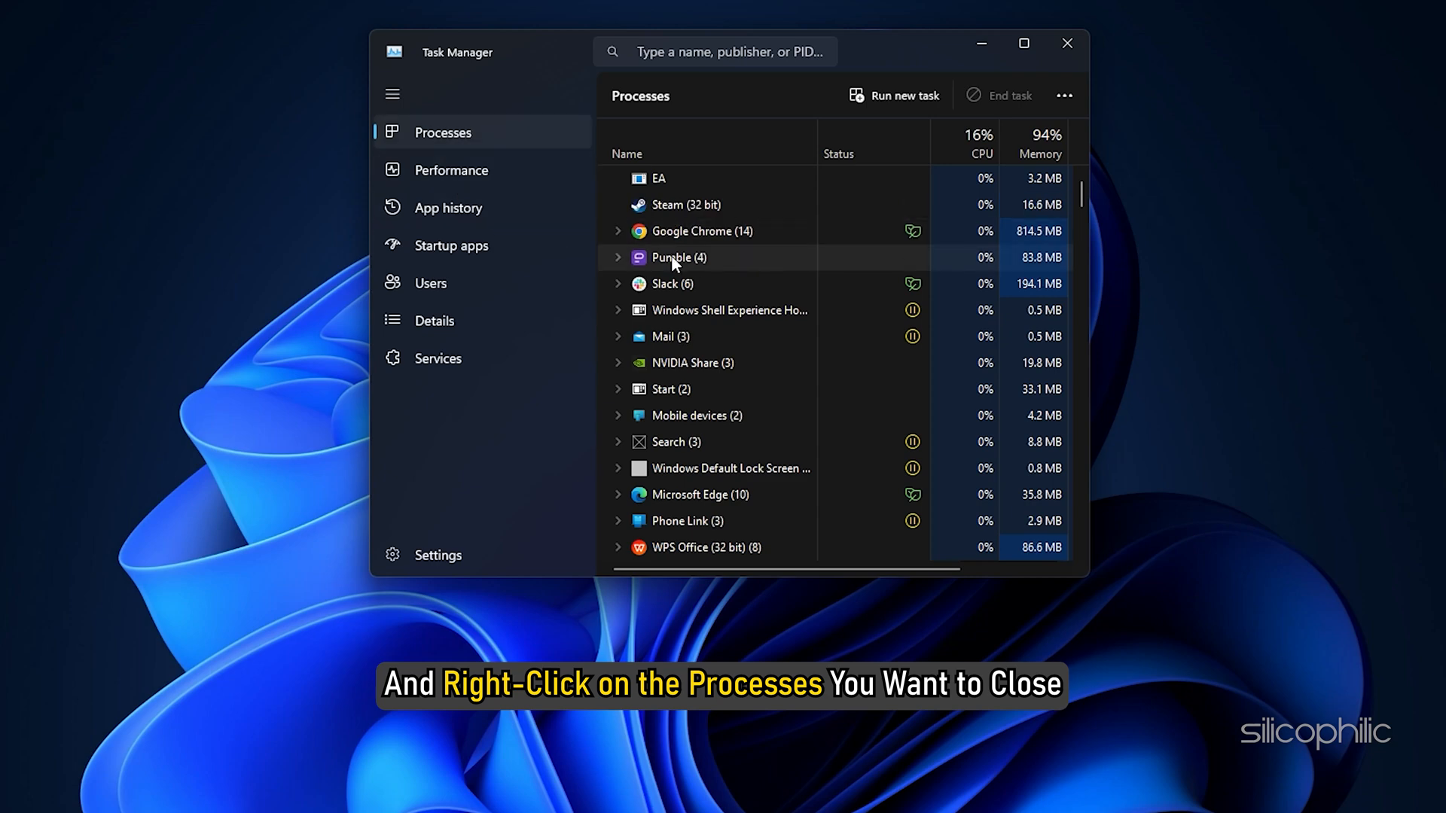
right_click(678, 258)
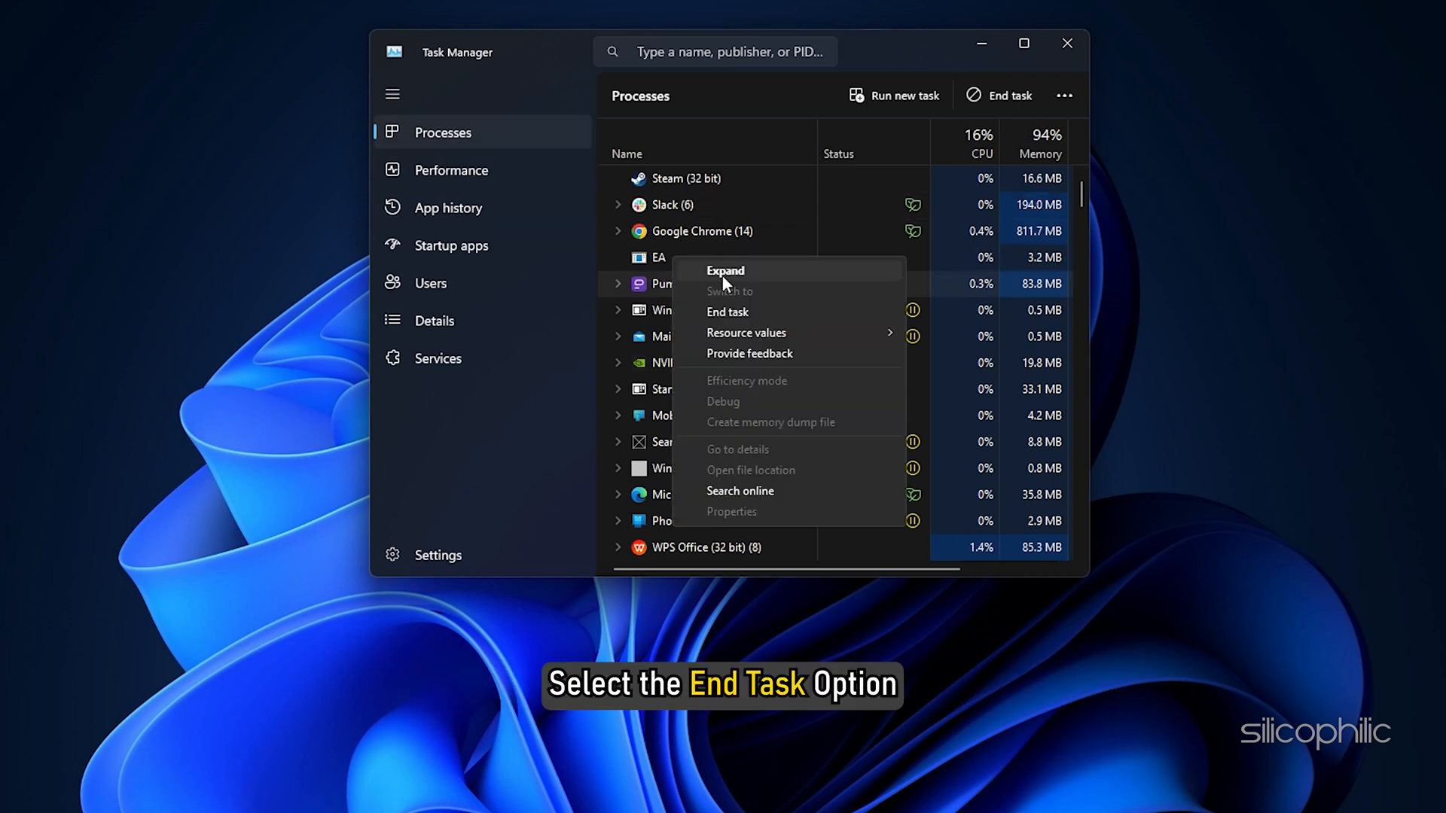
left_click(728, 312)
type("xbox")
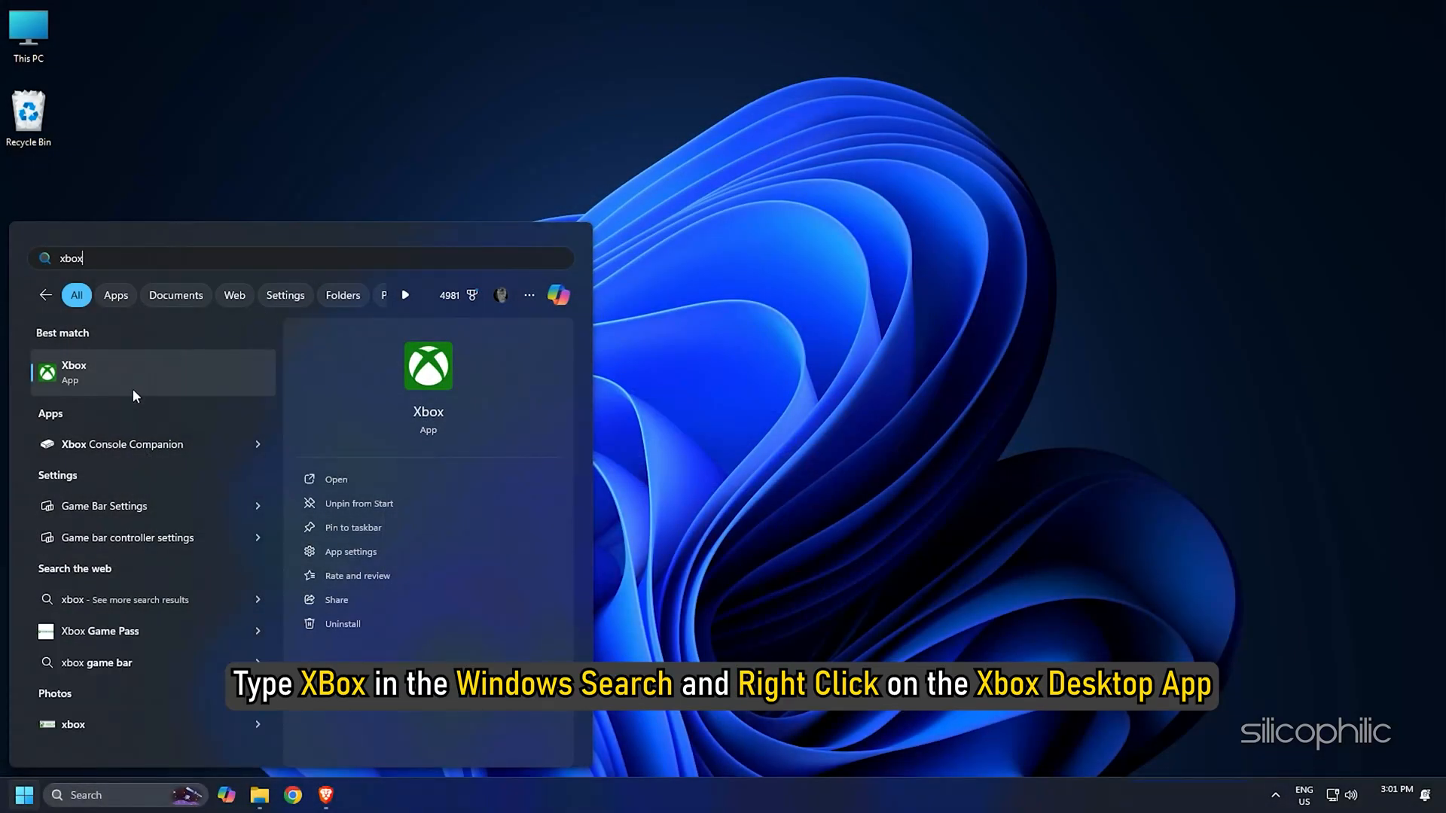
Step: Bring up the Xbox app's App settings page from its Windows Search result
right_click(138, 372)
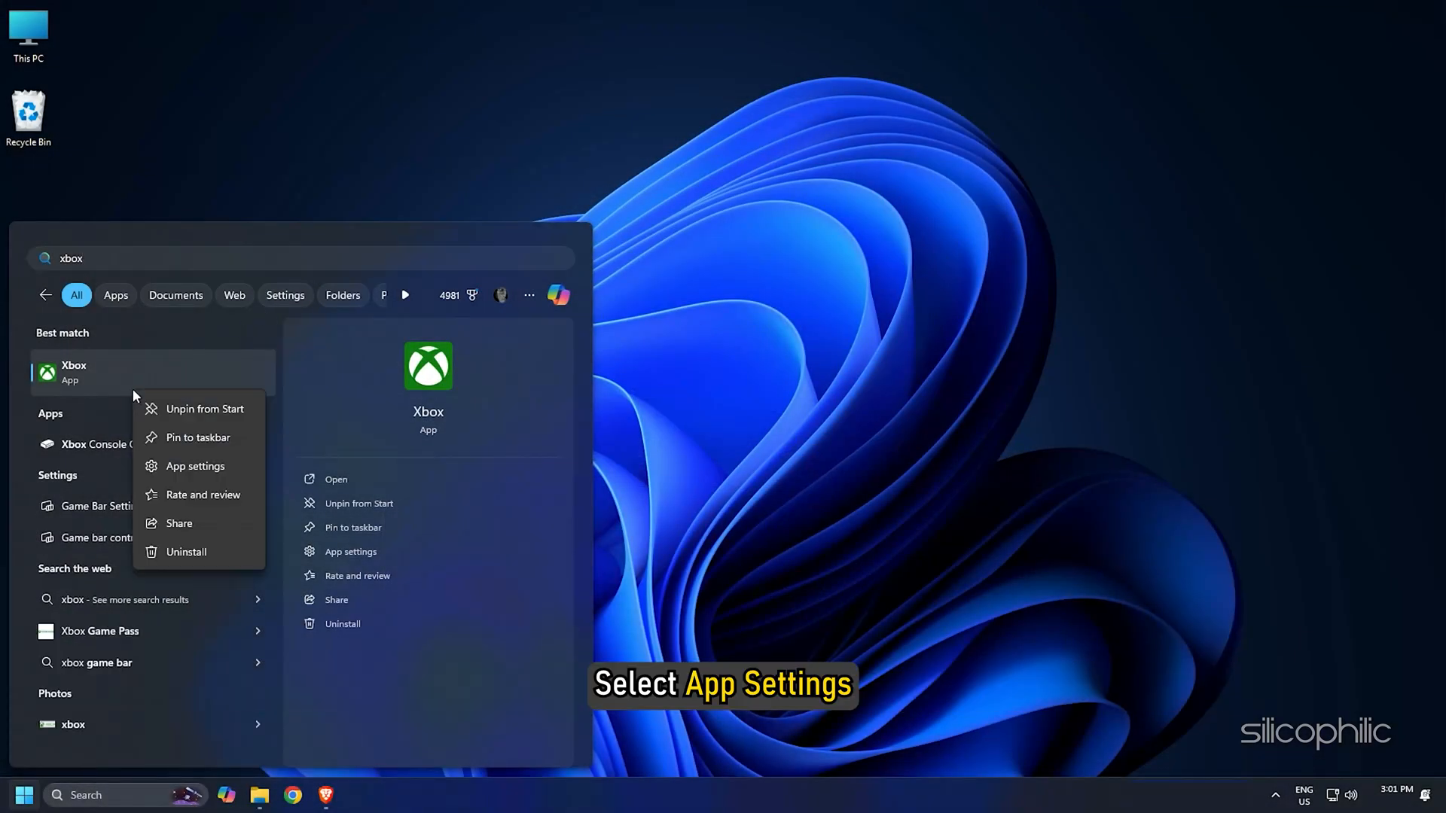
left_click(195, 466)
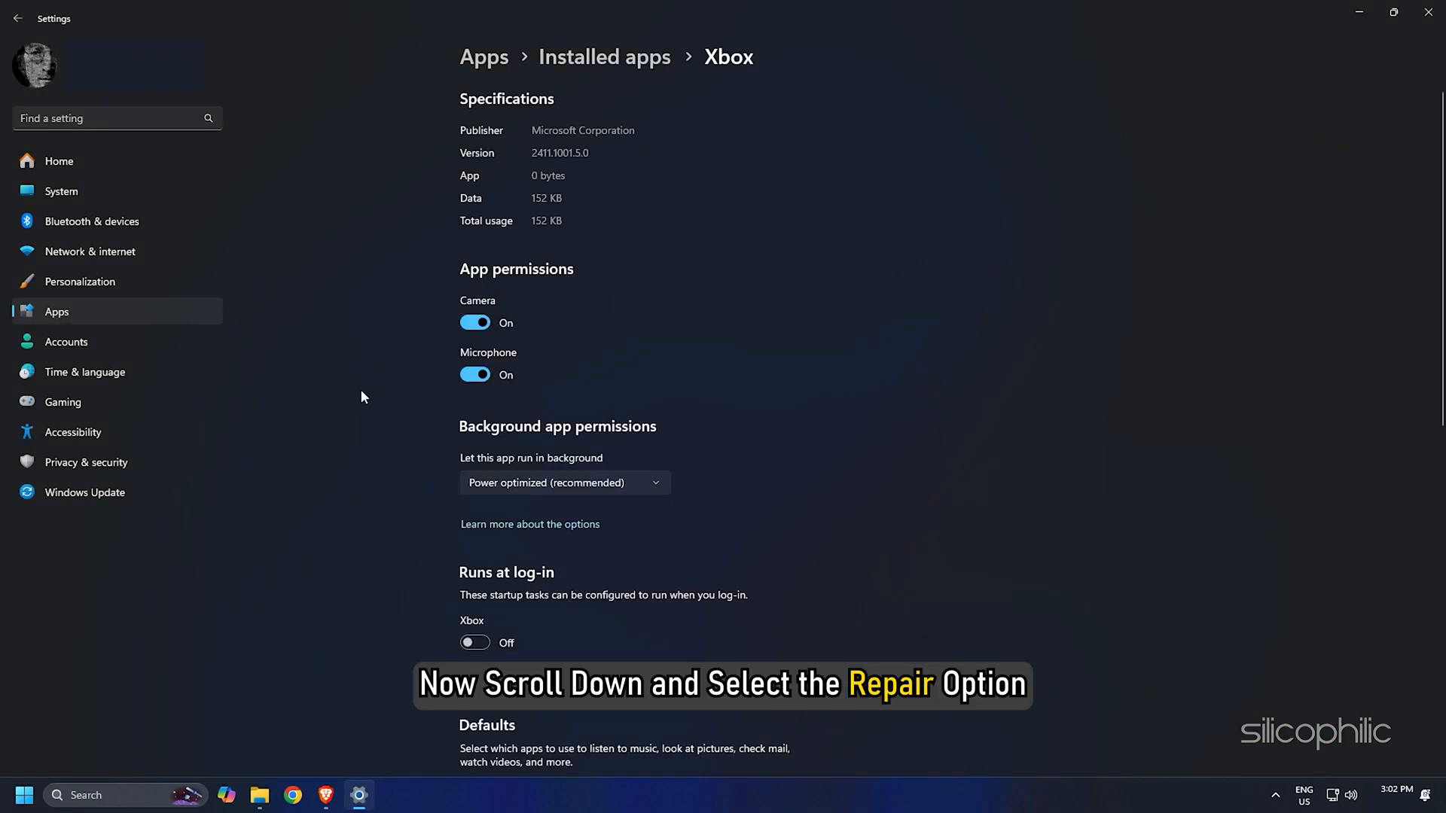
Step: Repair the Xbox app, then reset it and confirm wiping its data
scroll("down", 3)
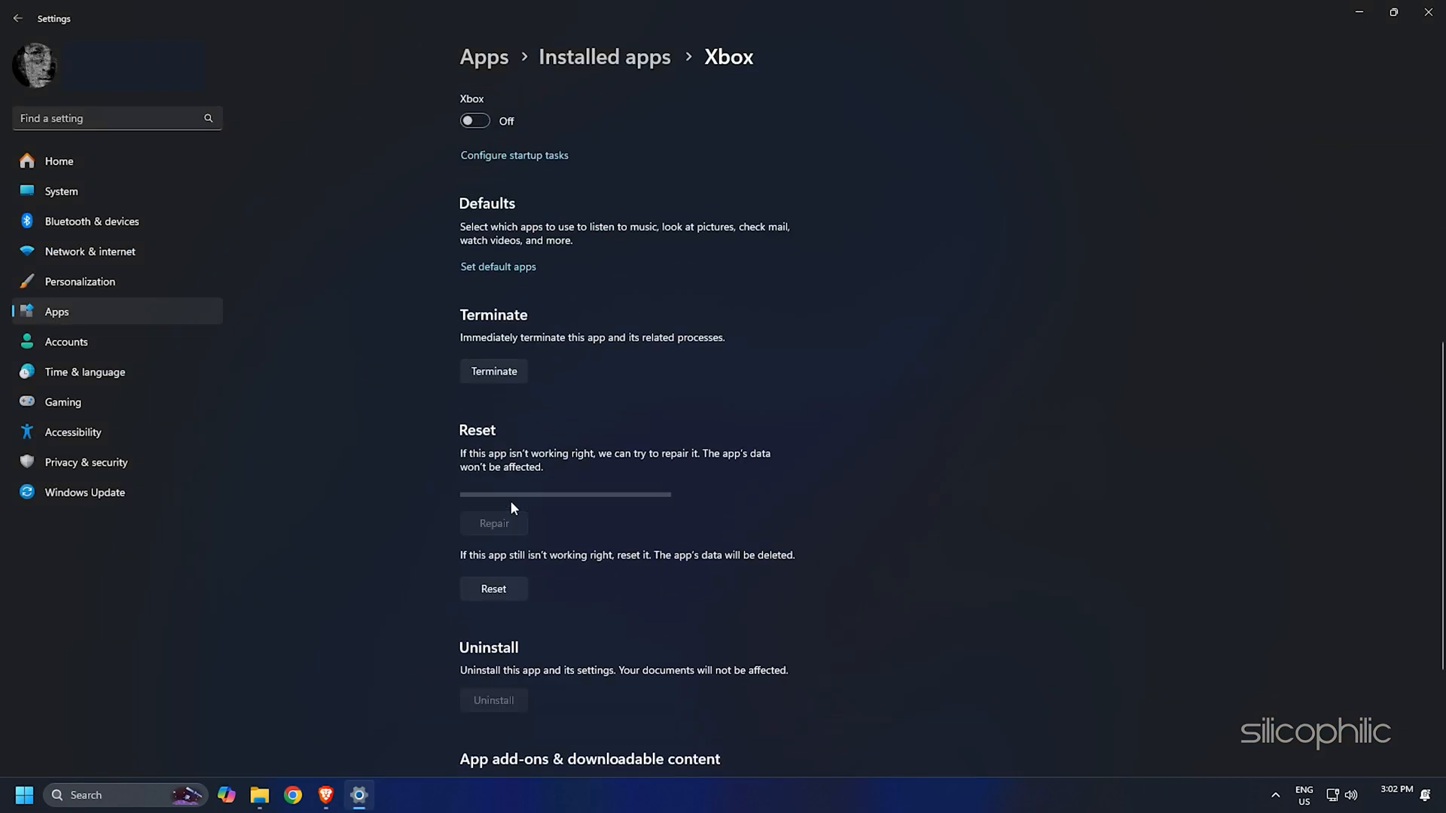
left_click(494, 500)
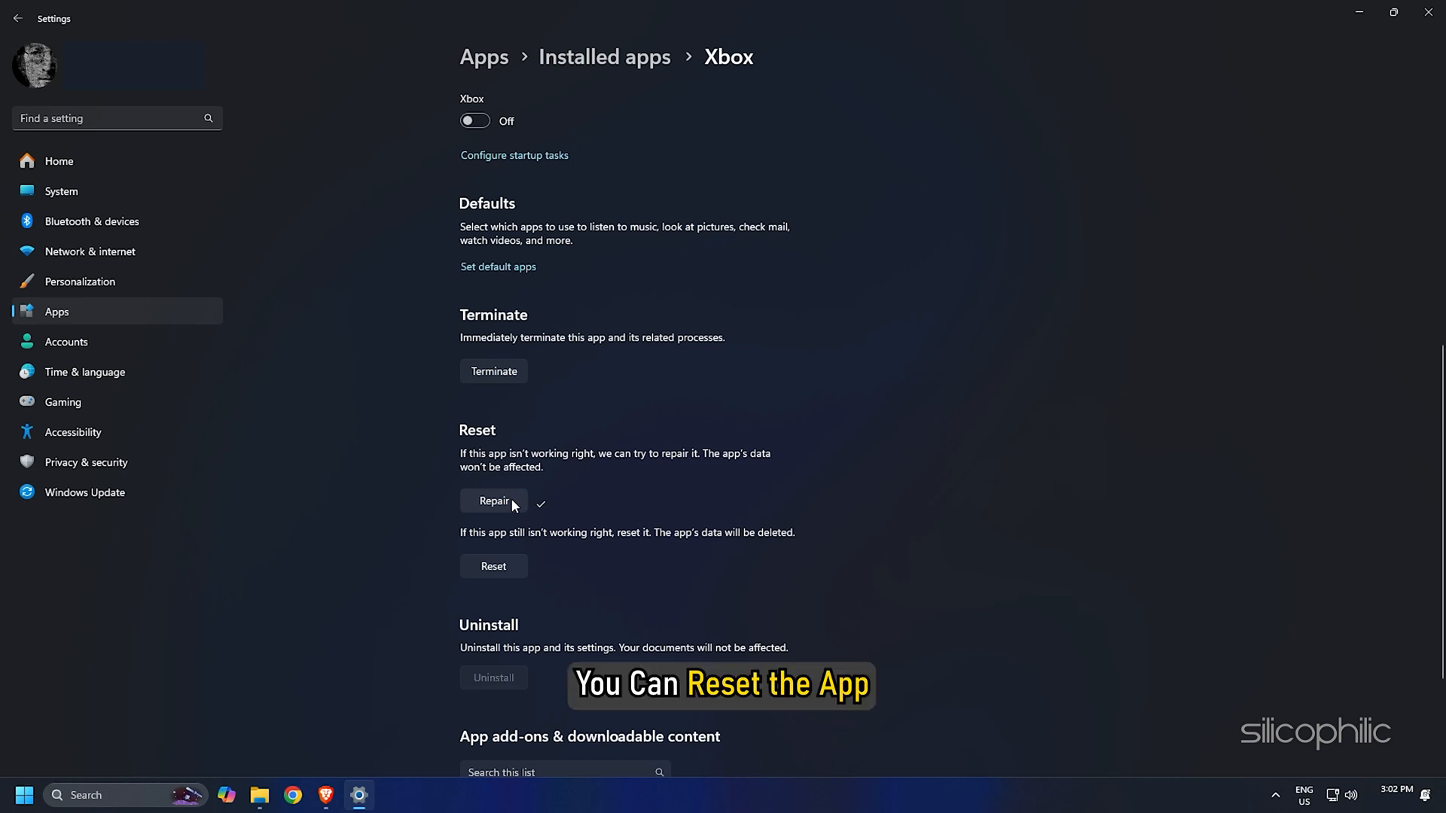
left_click(494, 565)
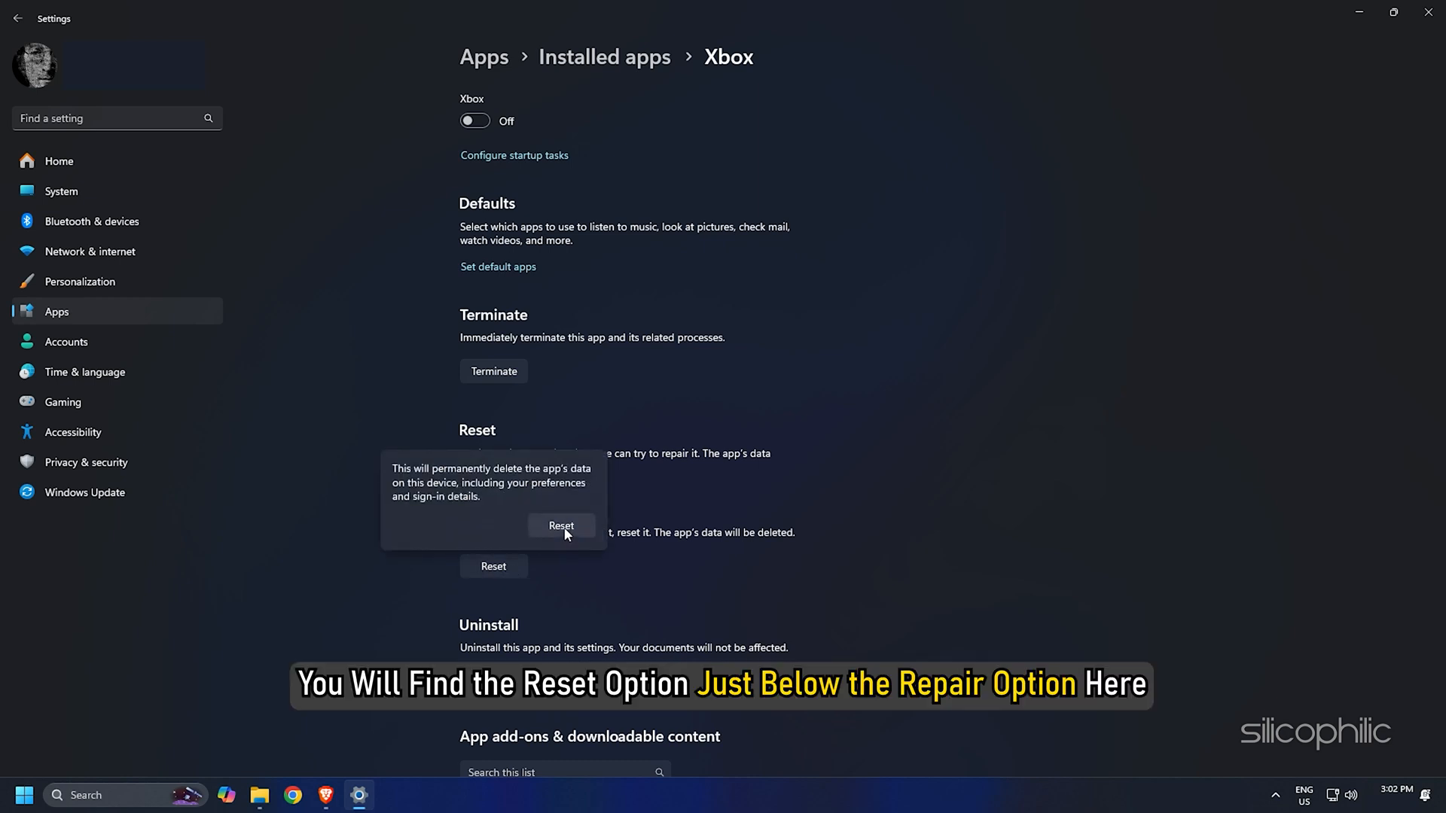
left_click(560, 526)
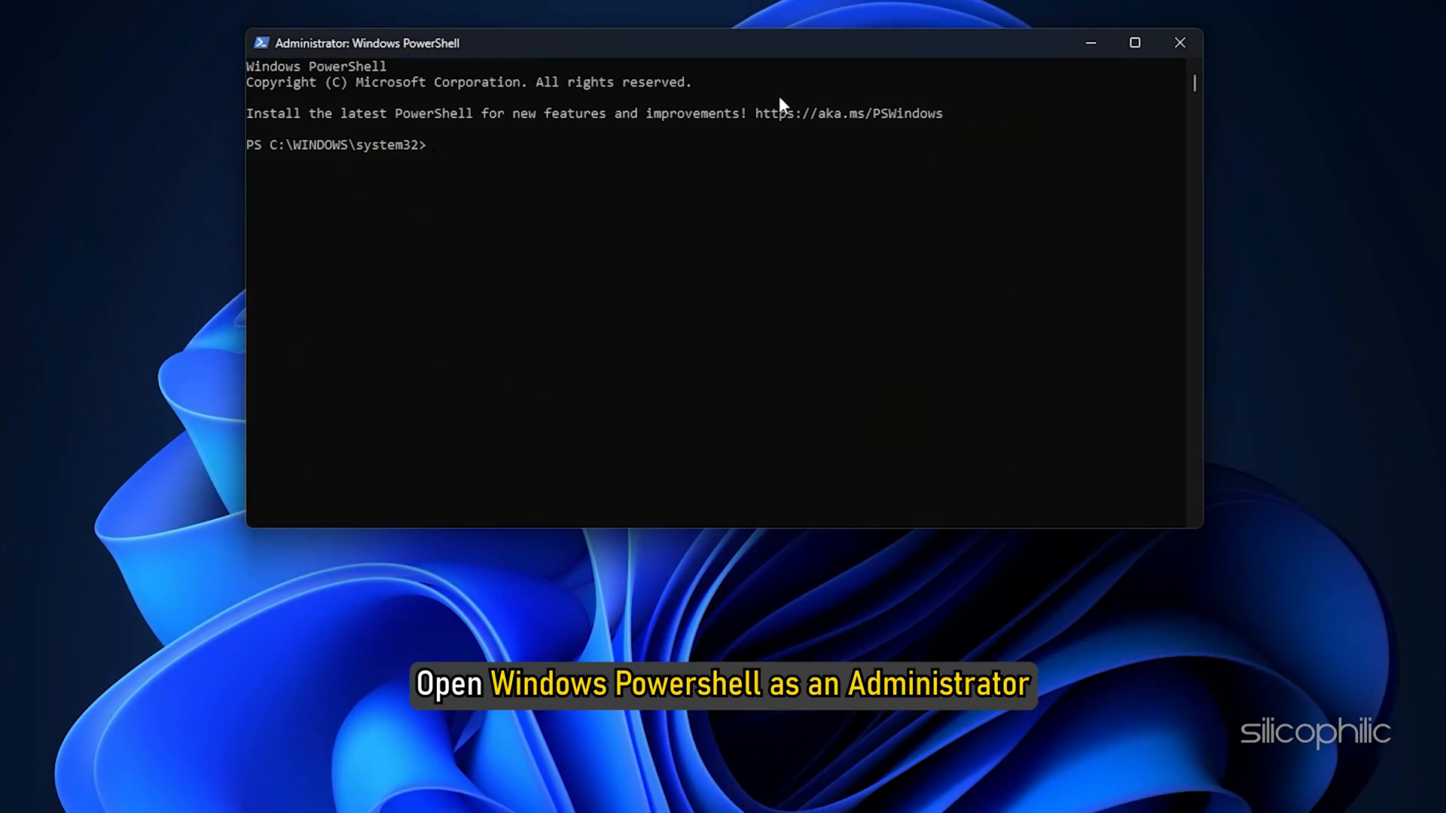
Step: Remove the gamingservices Appx package for all users and launch the Gaming Services Store page (productid 9MWPM2CQNLHN)
type("Get-AppxPackage gamingservices -allusers | remove-appxpackage -allusers")
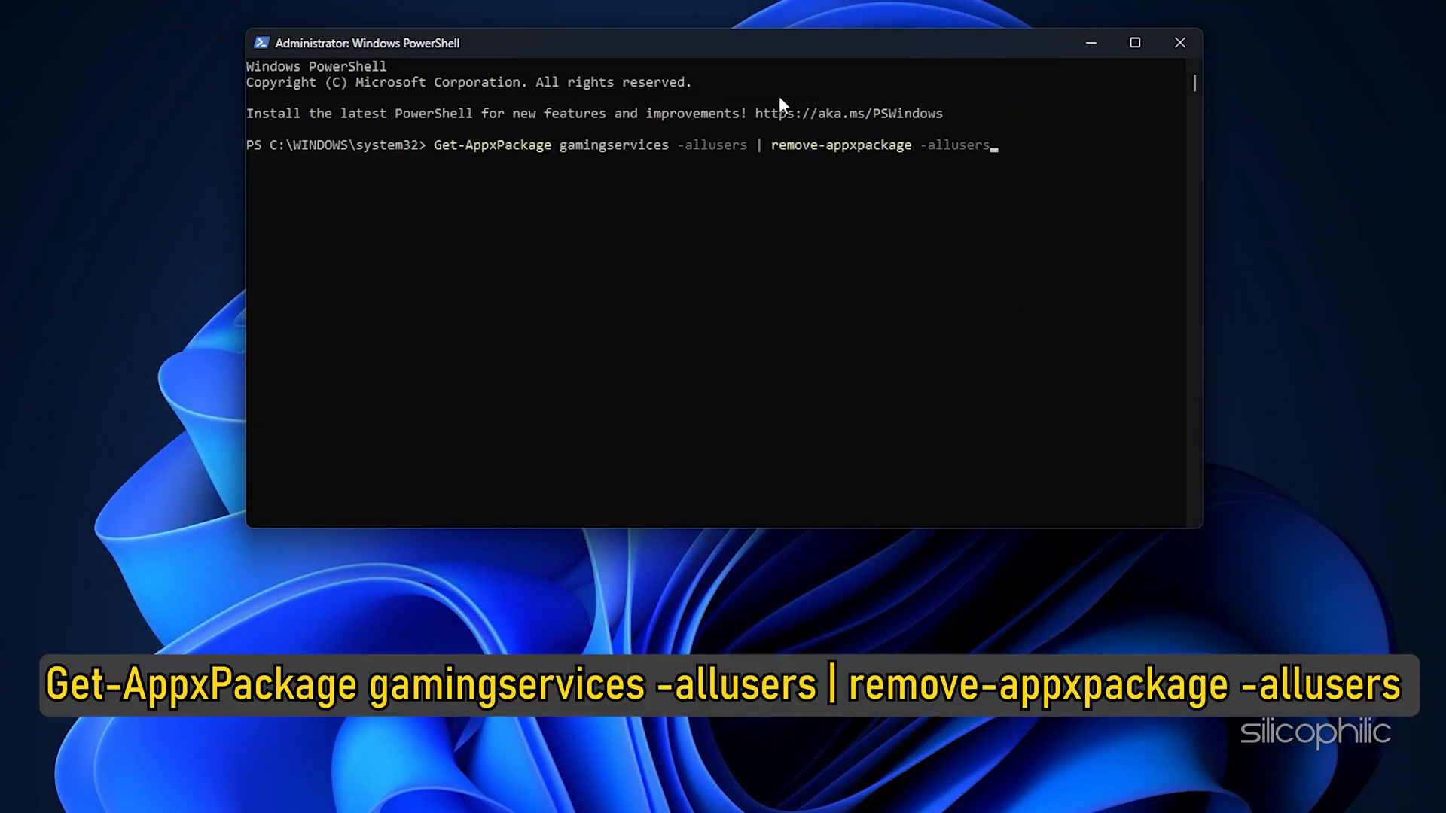
type("start ms-windows-store://pdp/?productid=9MWPM2CQNLHN")
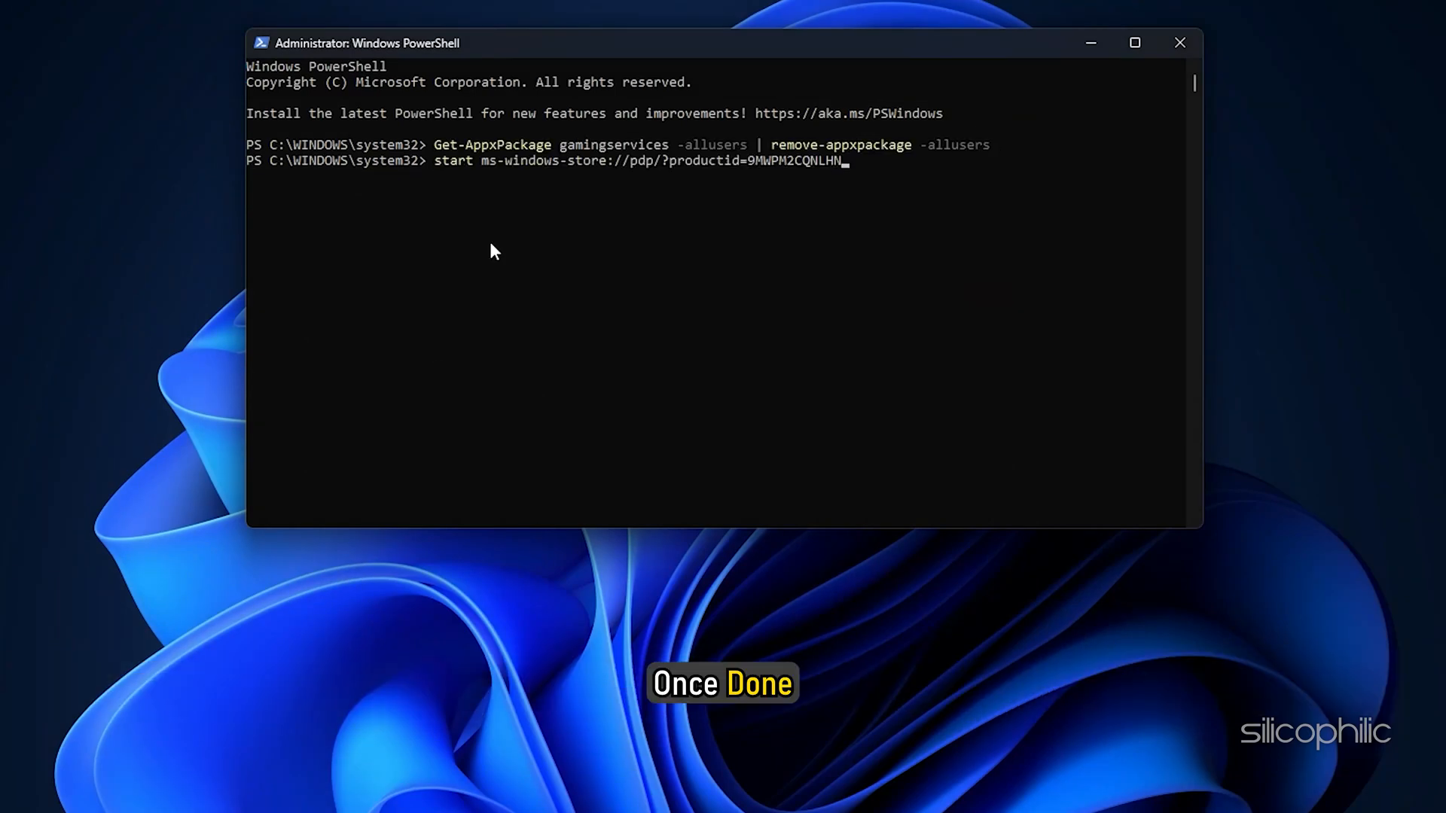
key("Enter")
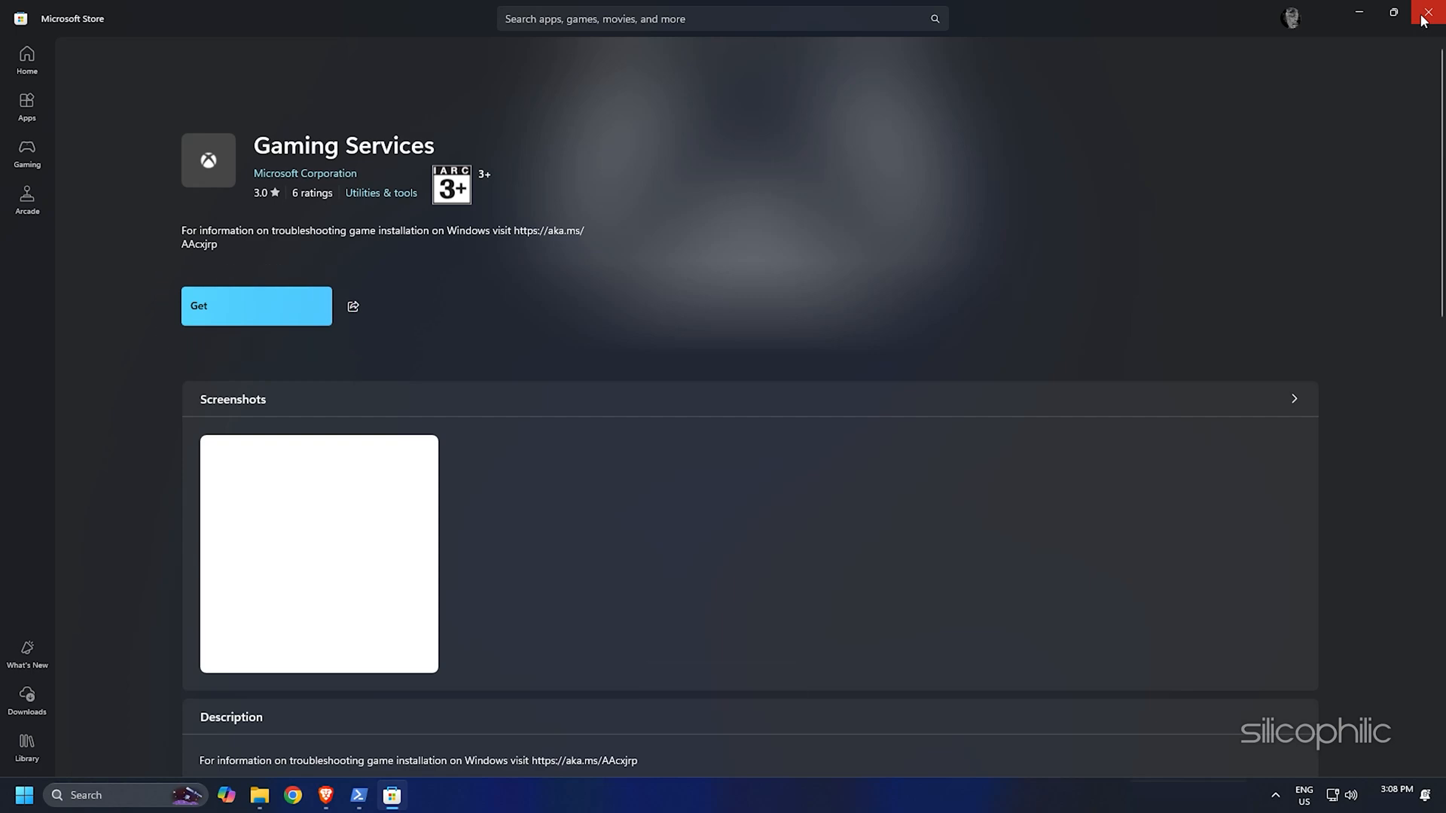
mouse_move(1430, 16)
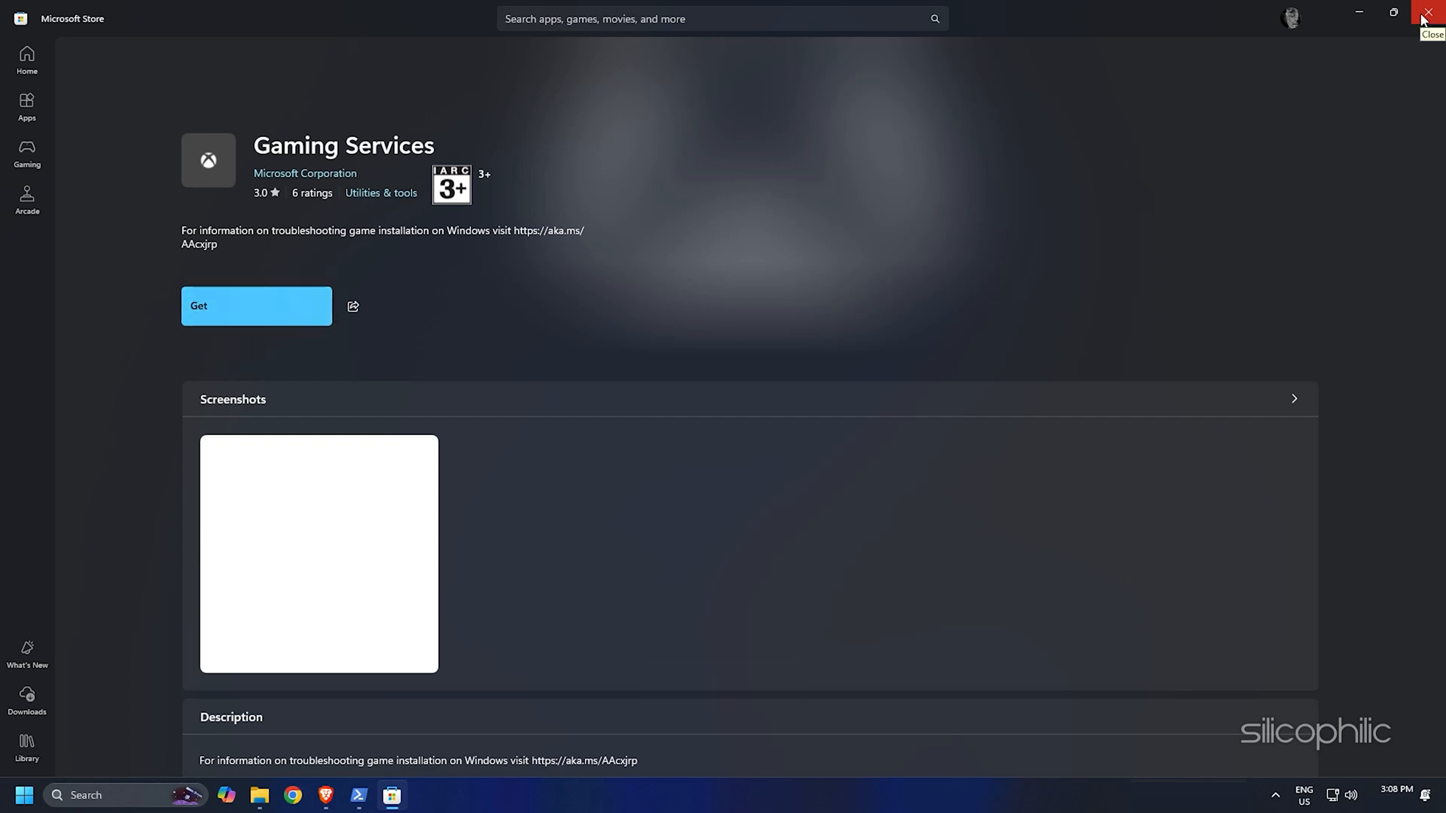
Step: Close the Microsoft Store window showing the Gaming Services page
left_click(1432, 18)
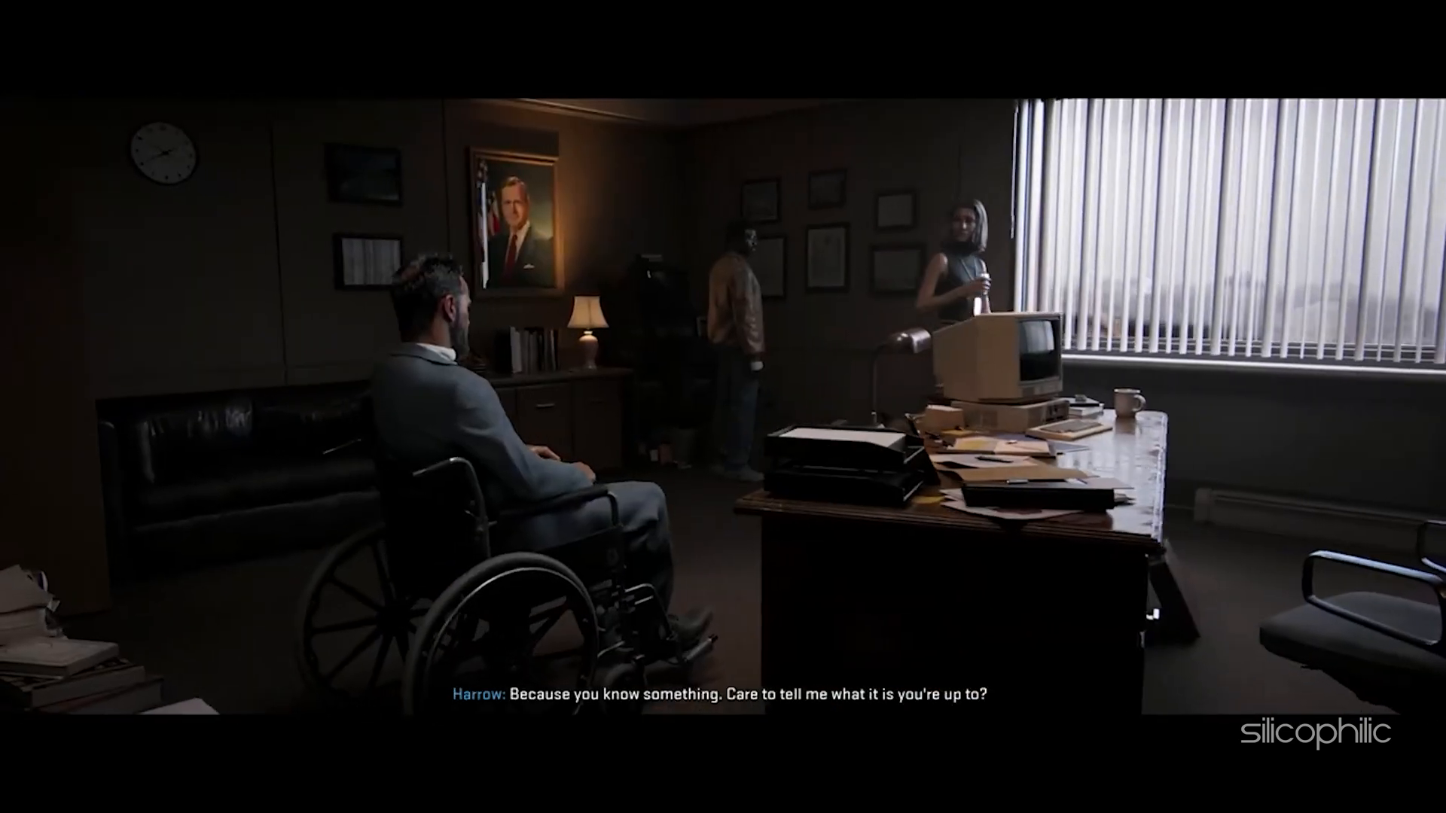